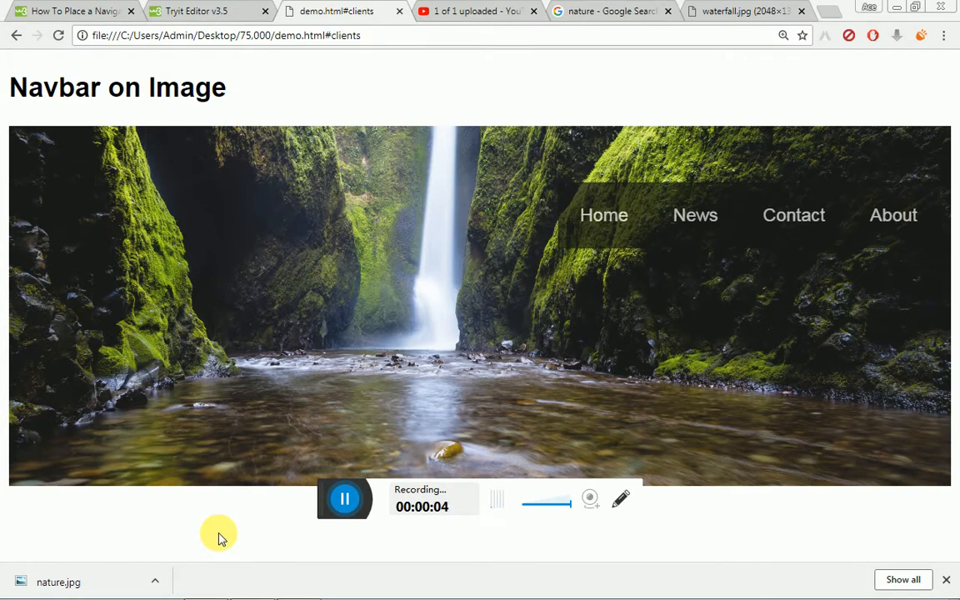
{"action": "mouse_move", "coordinate": [299, 330]}
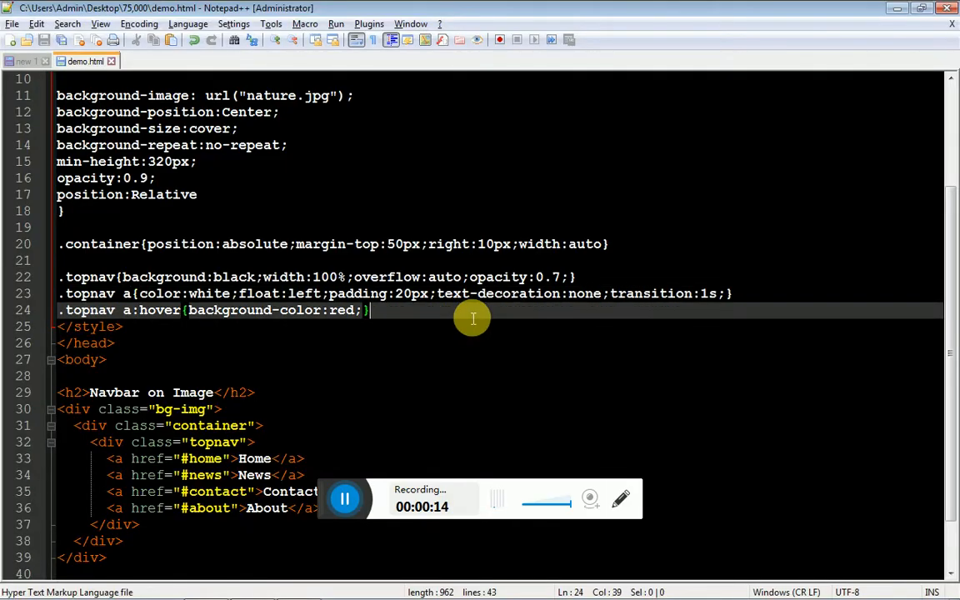
Trace the topnav and container classes in demo.html, then rename topnav to menu.
{"action": "scroll", "scroll_direction": "down", "scroll_amount": 3}
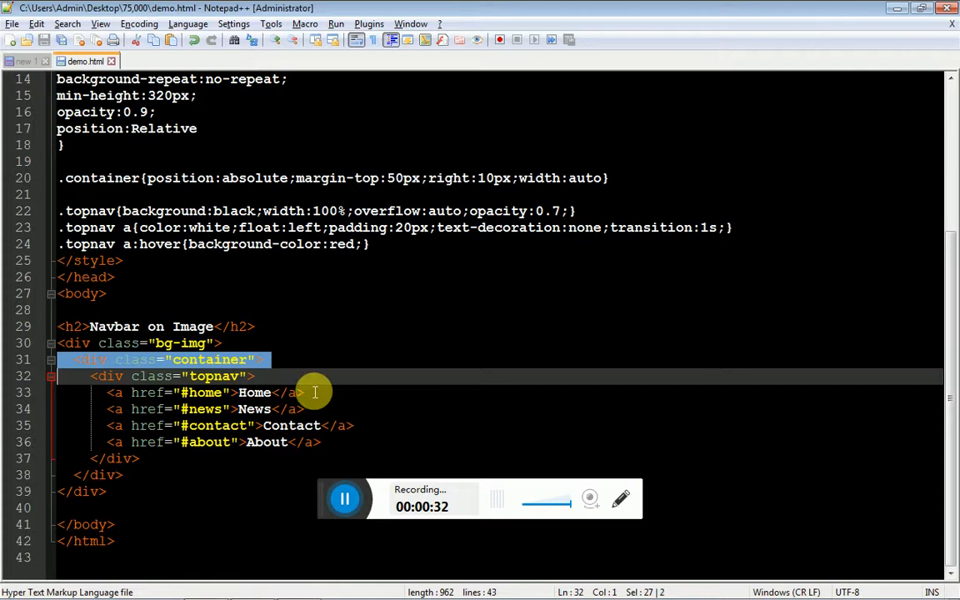
{"action": "double_click", "coordinate": [215, 376]}
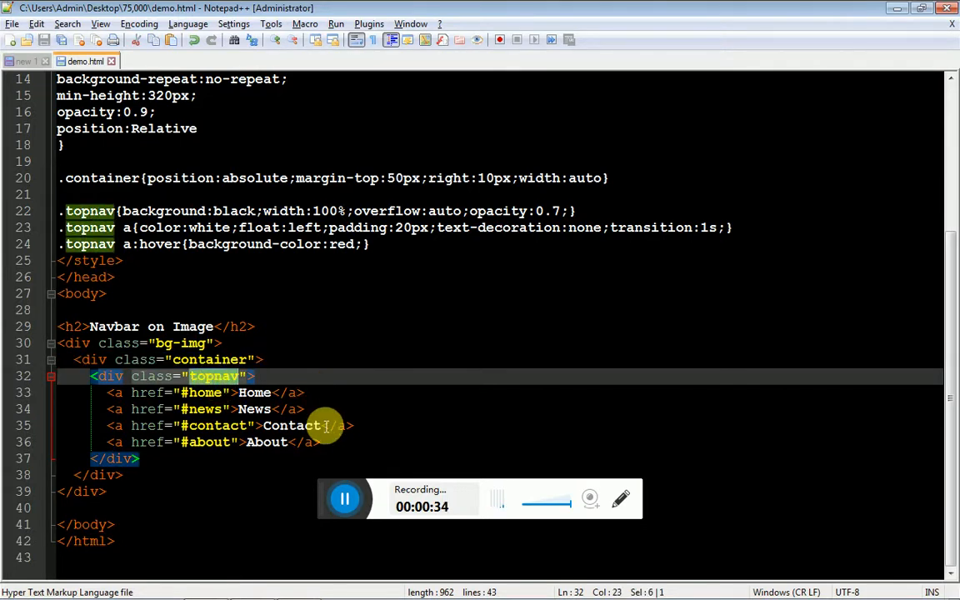
{"action": "left_click", "coordinate": [325, 442]}
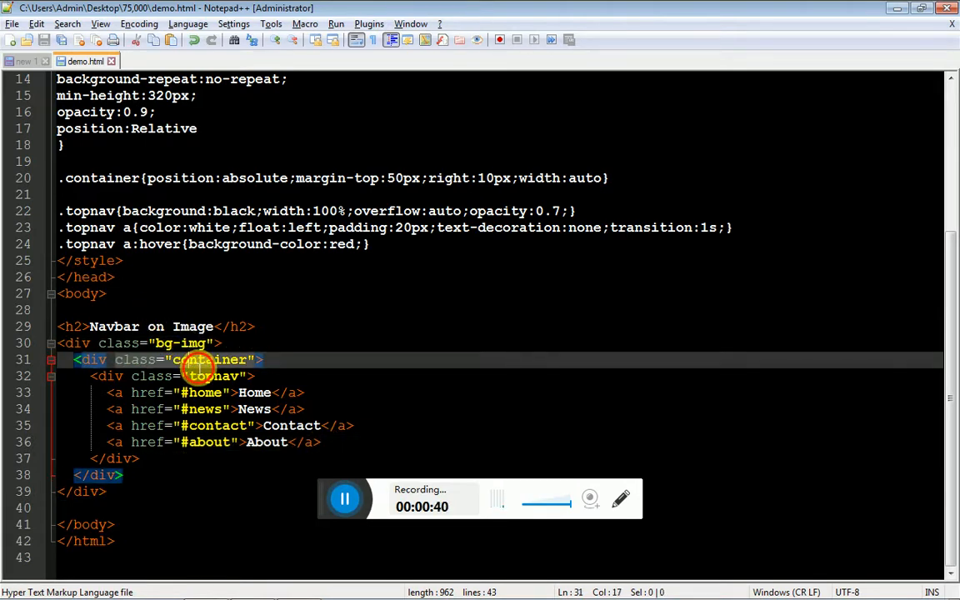
{"action": "double_click", "coordinate": [209, 359]}
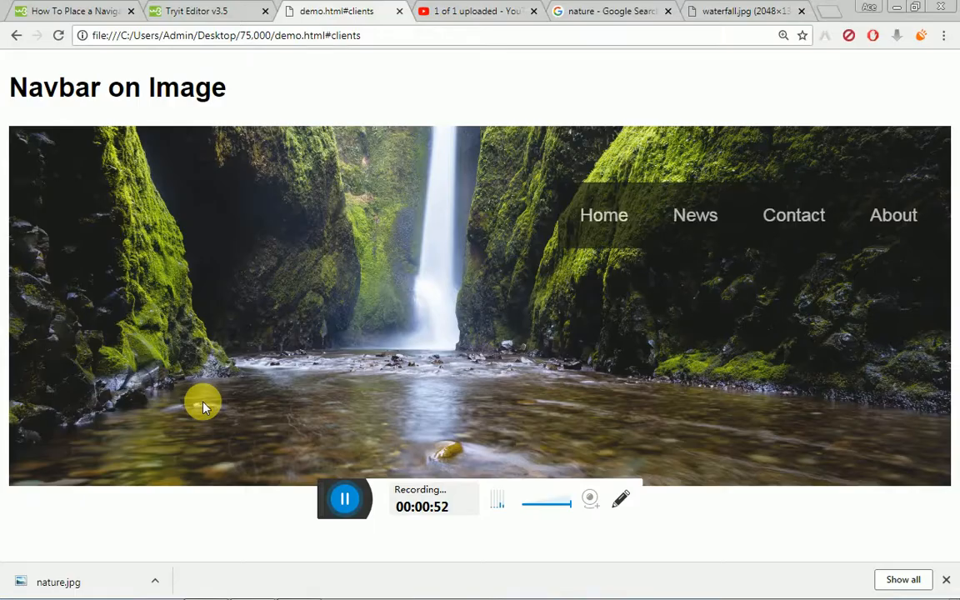
{"action": "mouse_move", "coordinate": [650, 218]}
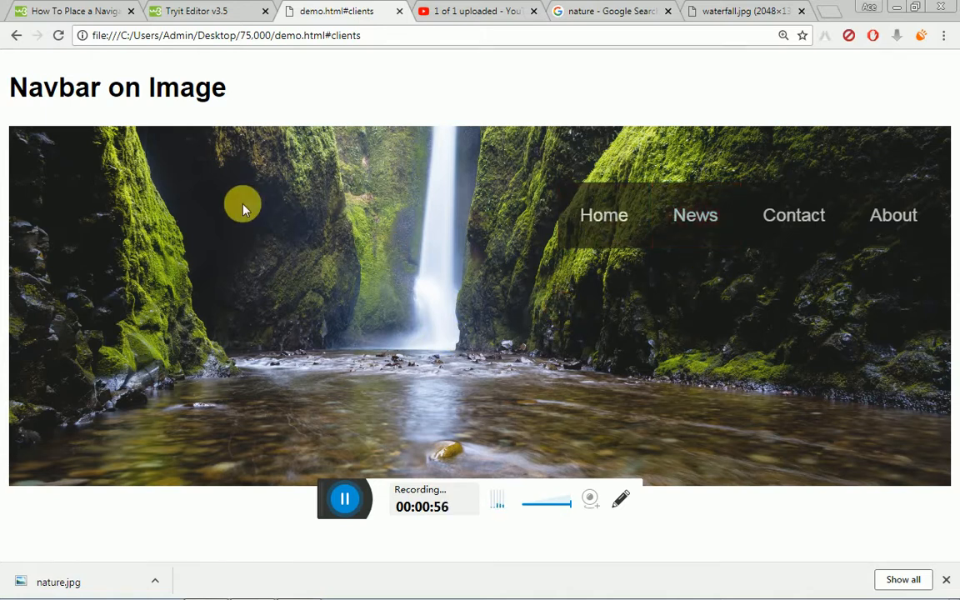
{"action": "mouse_move", "coordinate": [44, 398]}
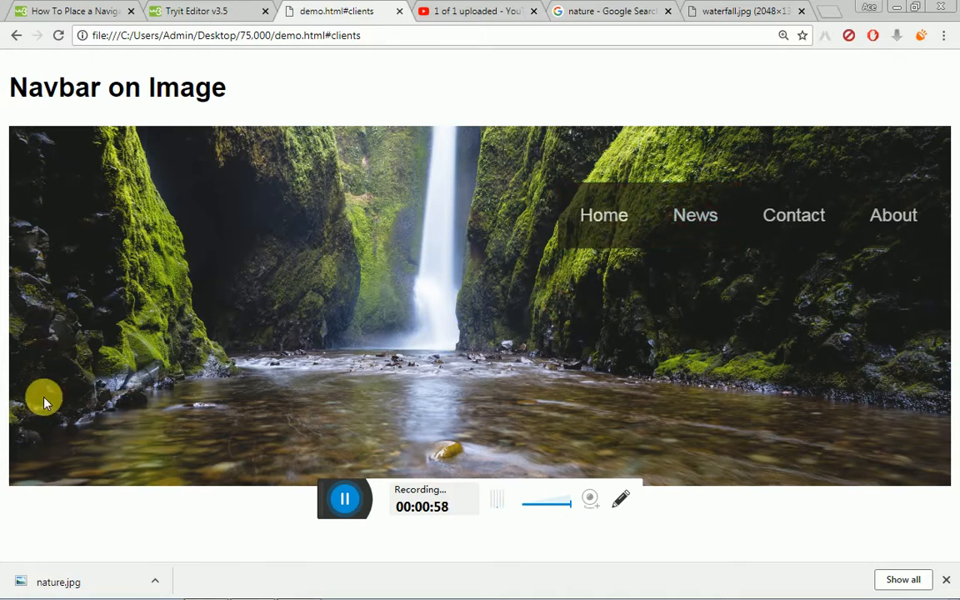
{"action": "mouse_move", "coordinate": [827, 447]}
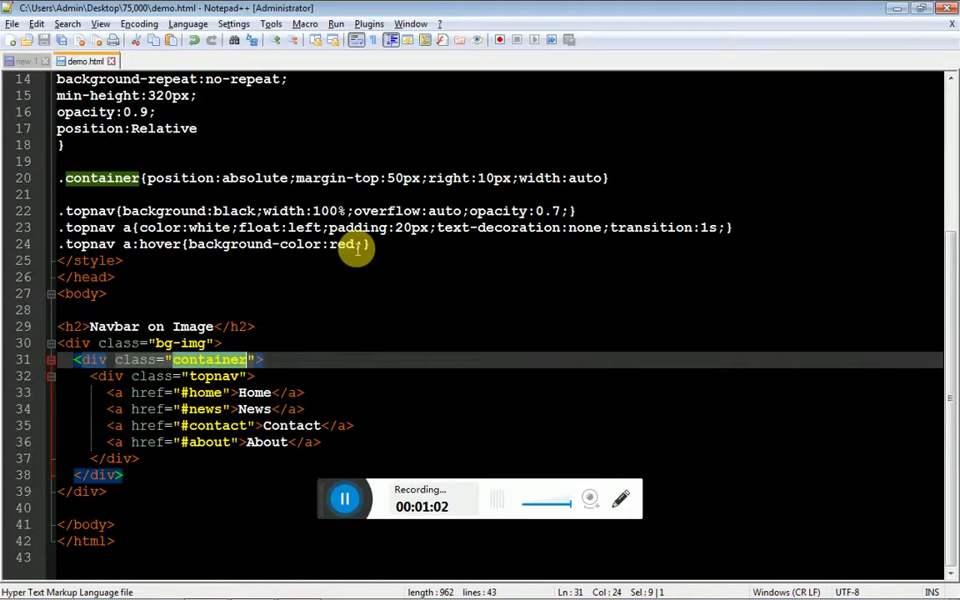
{"action": "double_click", "coordinate": [213, 375]}
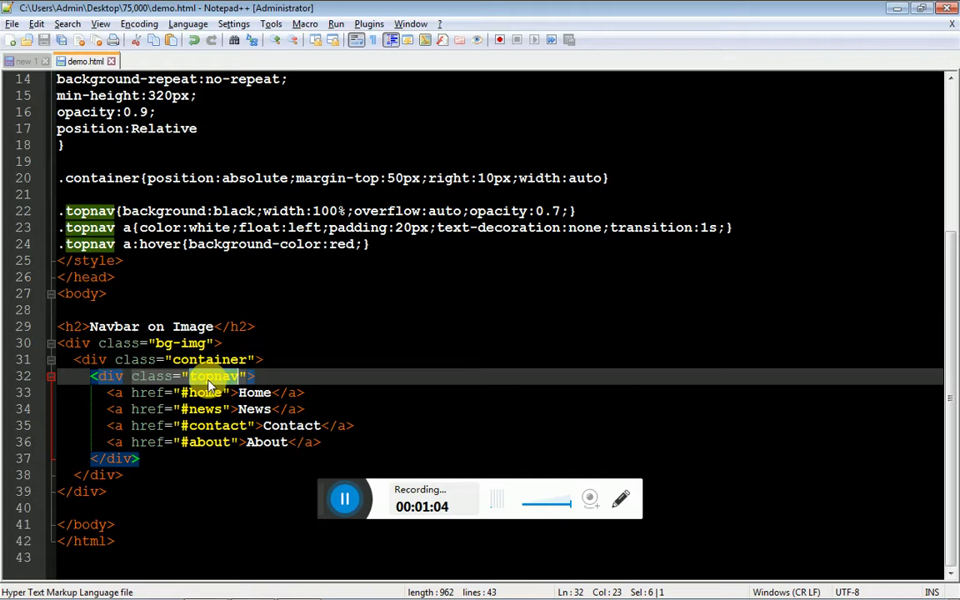
{"action": "mouse_move", "coordinate": [133, 398]}
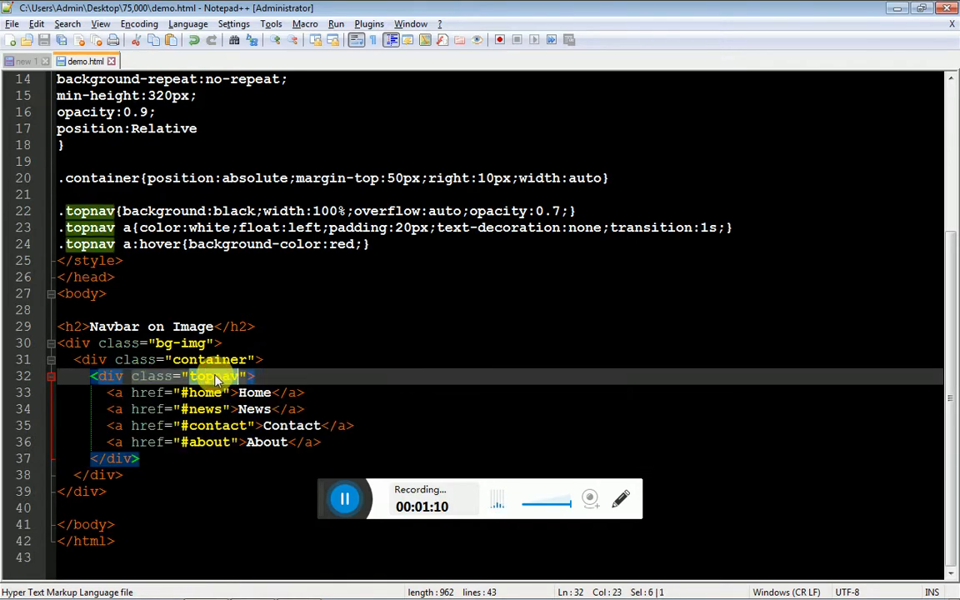
{"action": "type", "text": "menu"}
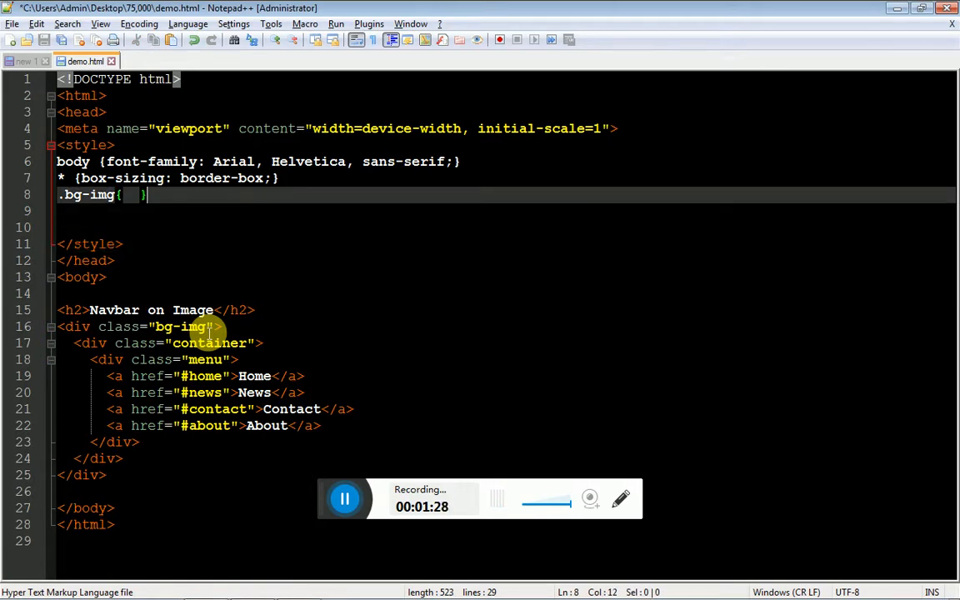
Add background-image:url("nature.jpg") inside the .bg-img rule.
{"action": "type", "text": "background-image("}
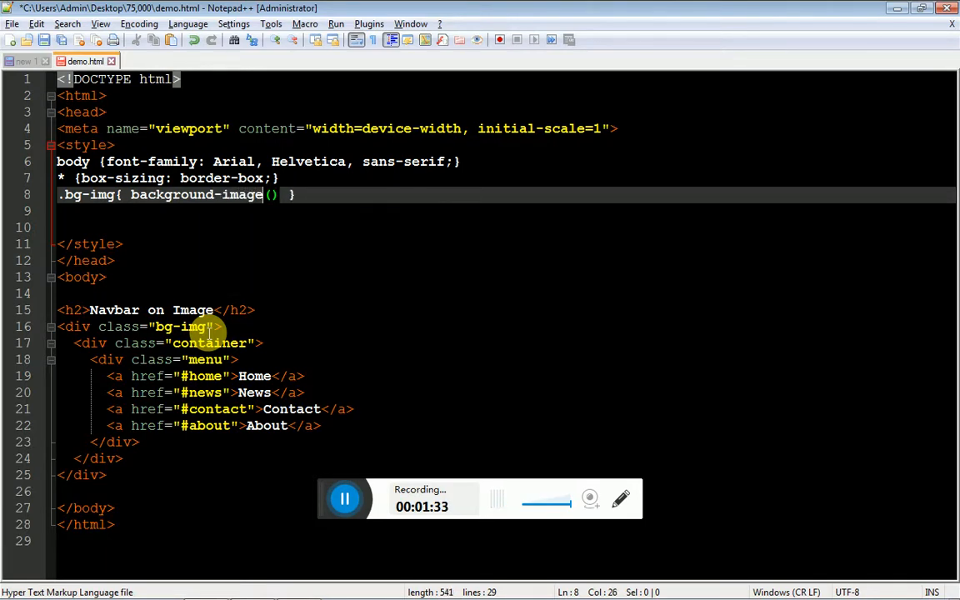
{"action": "type", "text": ":url"}
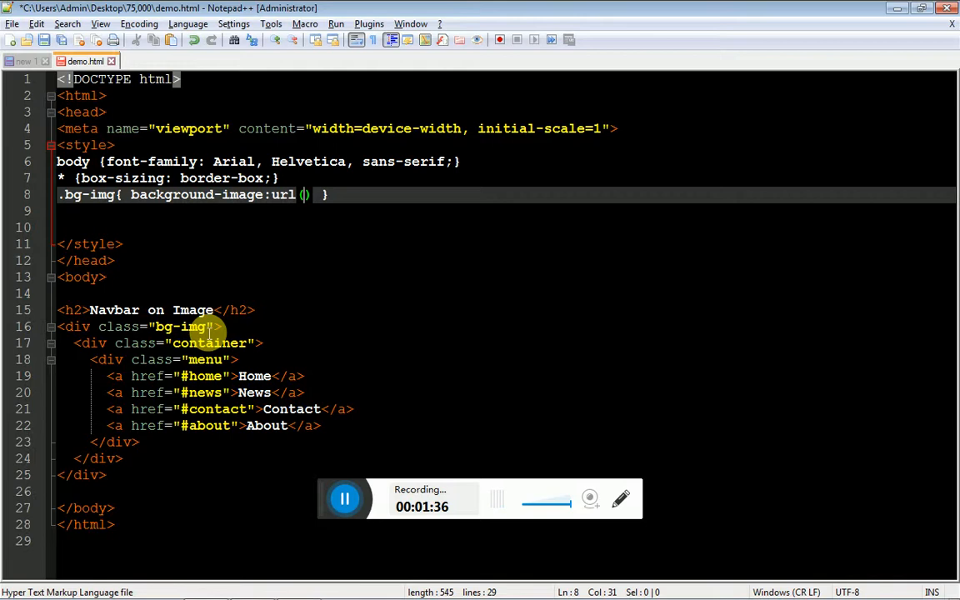
{"action": "type", "text": "nature."}
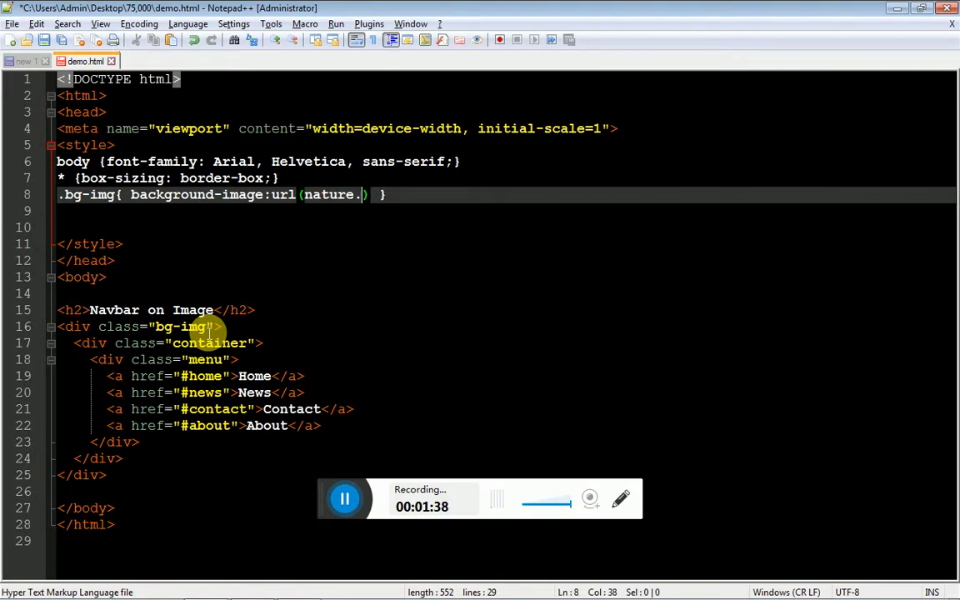
{"action": "type", "text": "jpg\""}
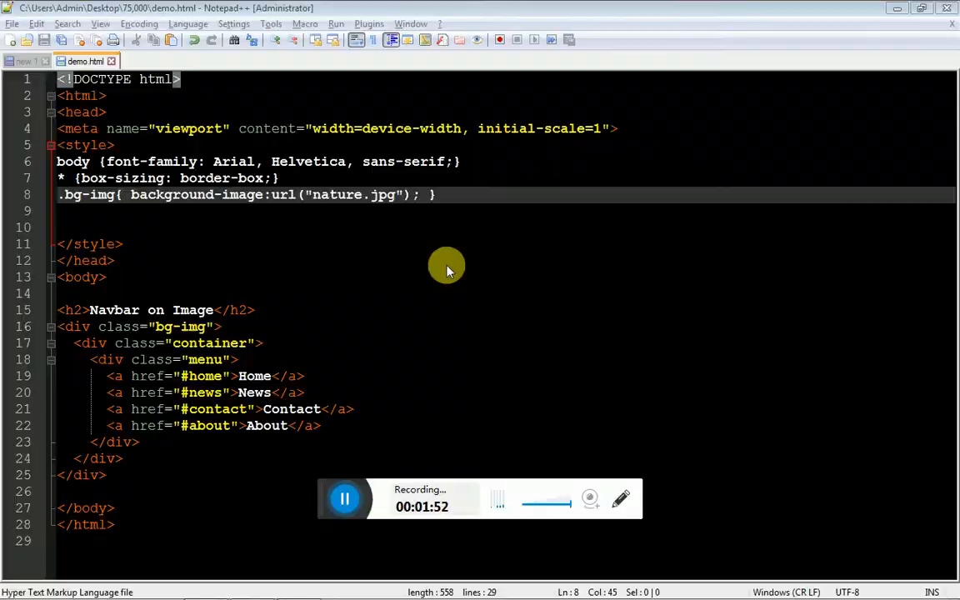
{"action": "mouse_move", "coordinate": [468, 248]}
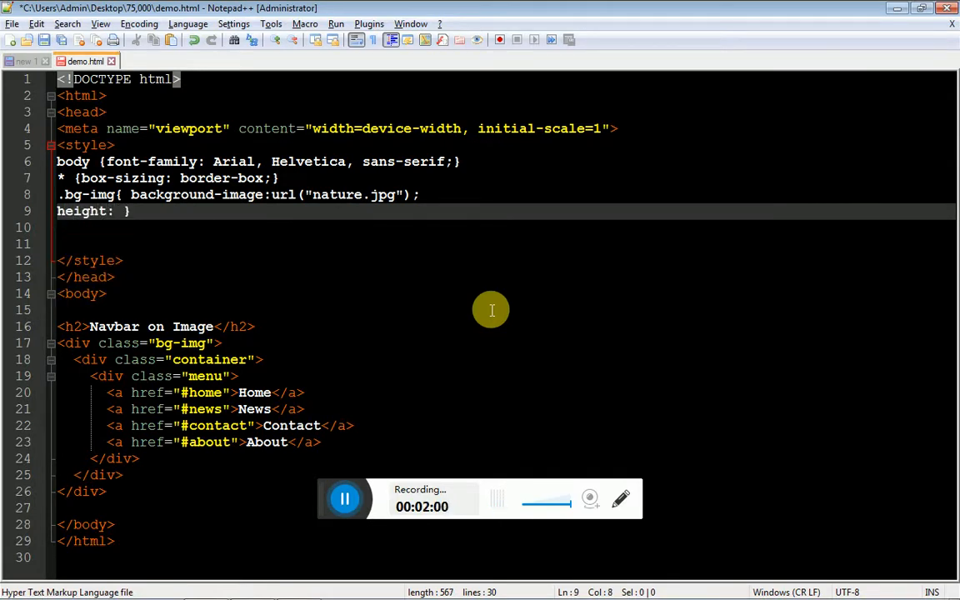
Add min-height:300px and background-position:center to .bg-img, and begin a background-size property.
{"action": "type", "text": "1"}
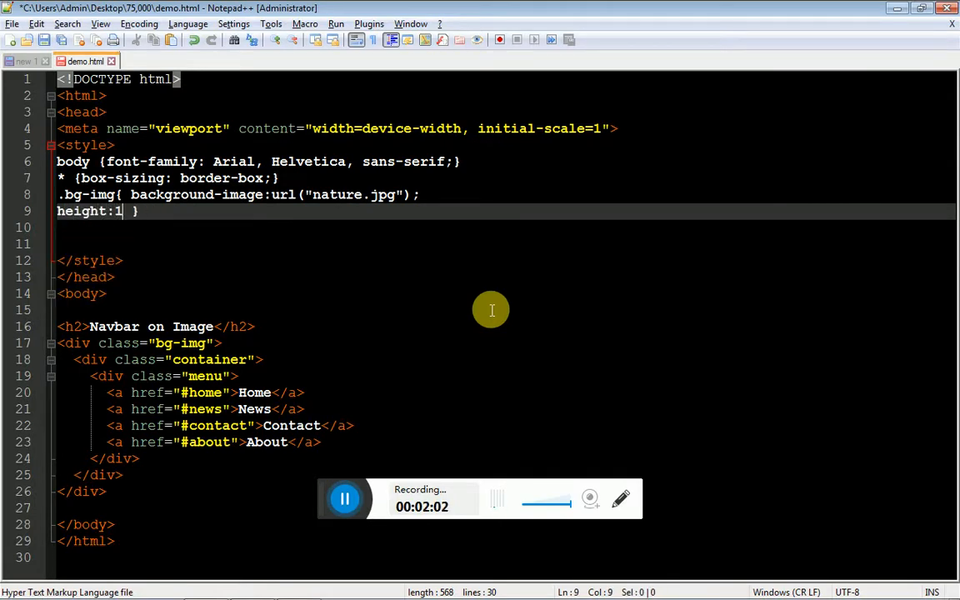
{"action": "type", "text": "0px"}
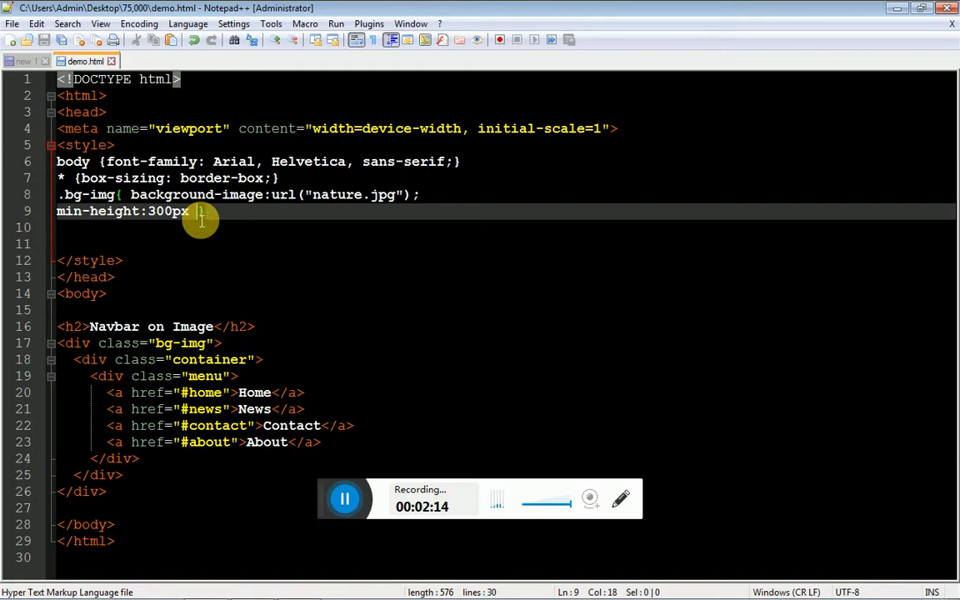
{"action": "type", "text": "bac }"}
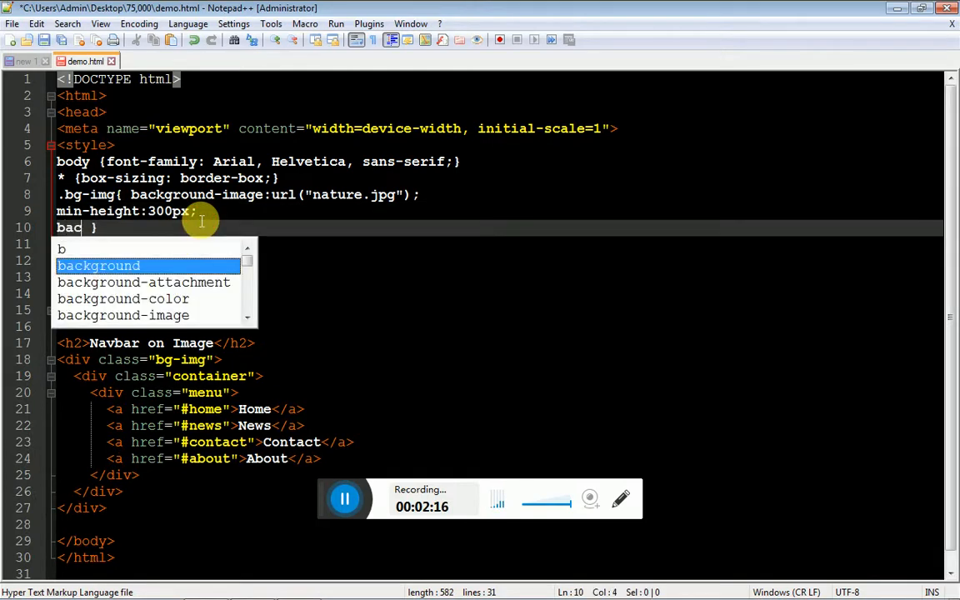
{"action": "type", "text": "k"}
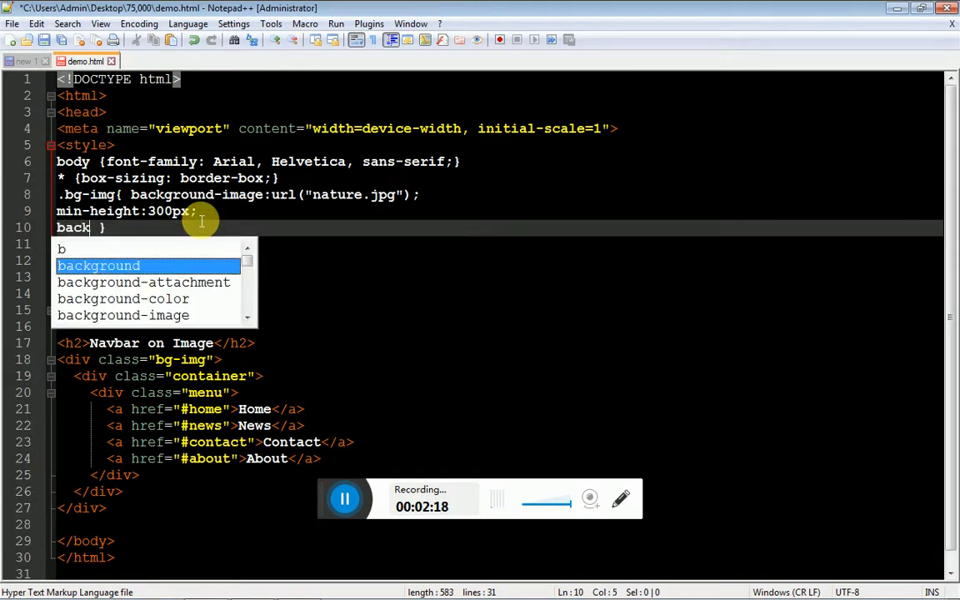
{"action": "type", "text": "ground-"}
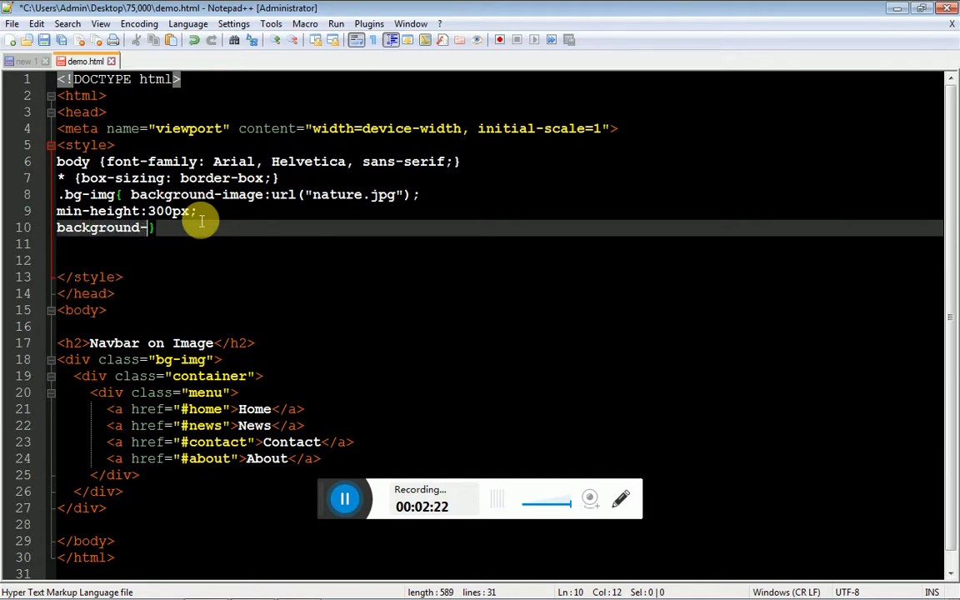
{"action": "type", "text": "pointer"}
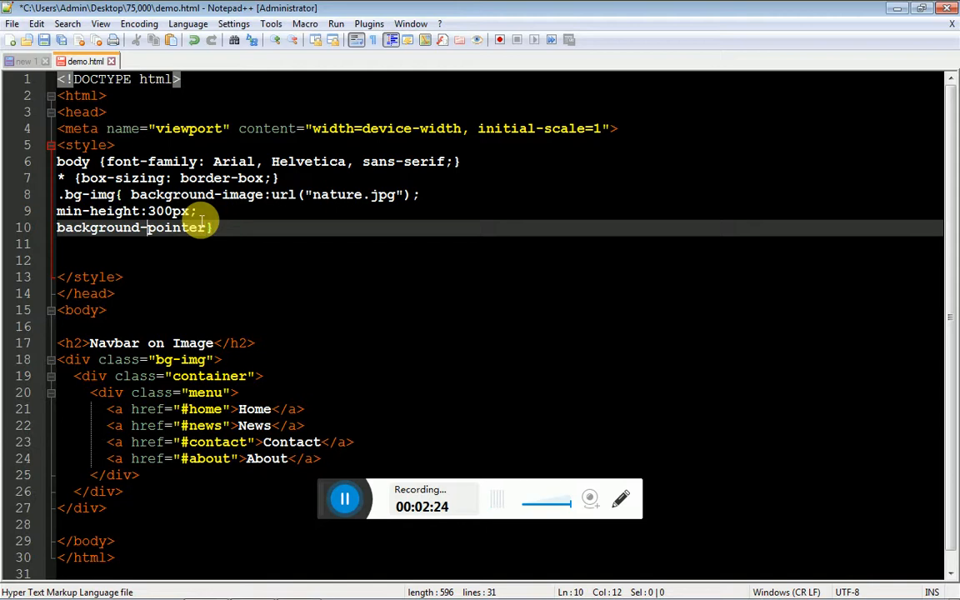
{"action": "type", "text": "position:"}
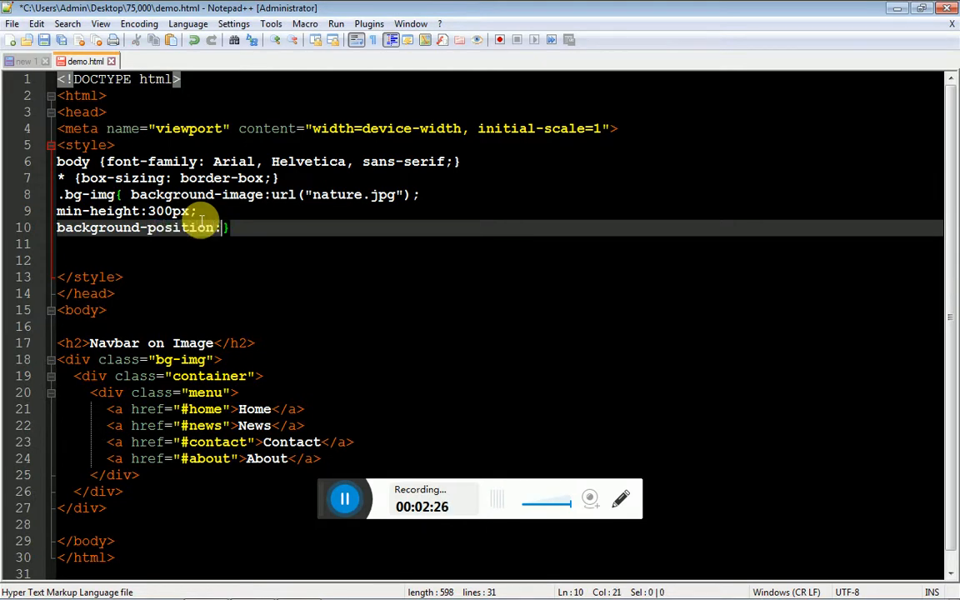
{"action": "type", "text": "center;"}
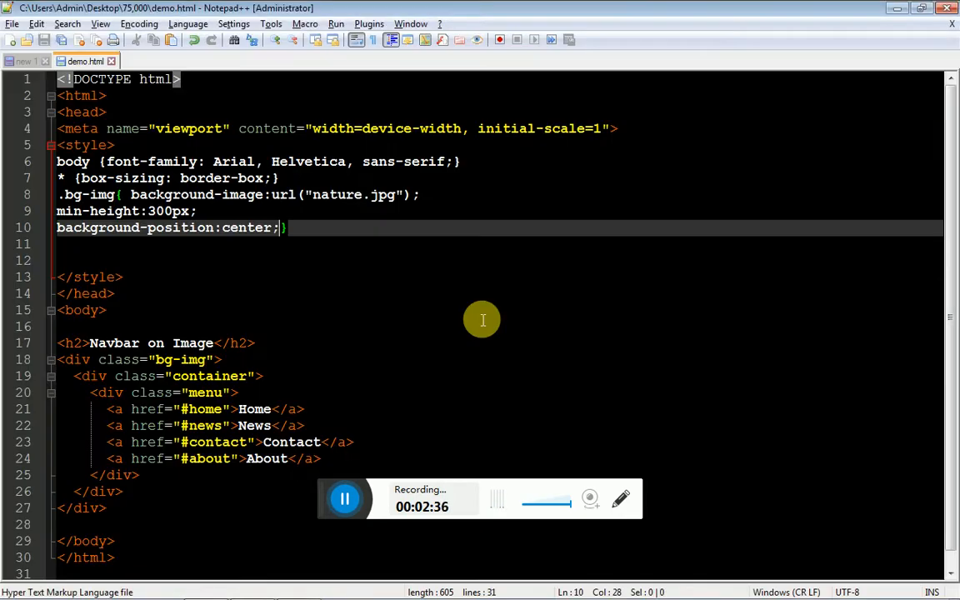
{"action": "type", "text": "background-size:cover}"}
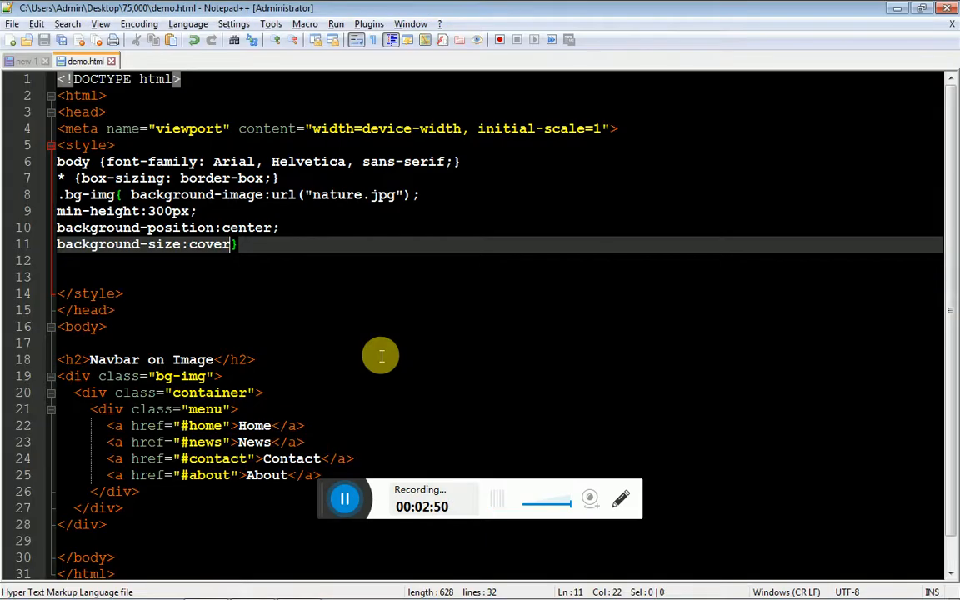
Select the cover value of background-size in the .bg-img rule.
{"action": "left_click", "coordinate": [211, 244]}
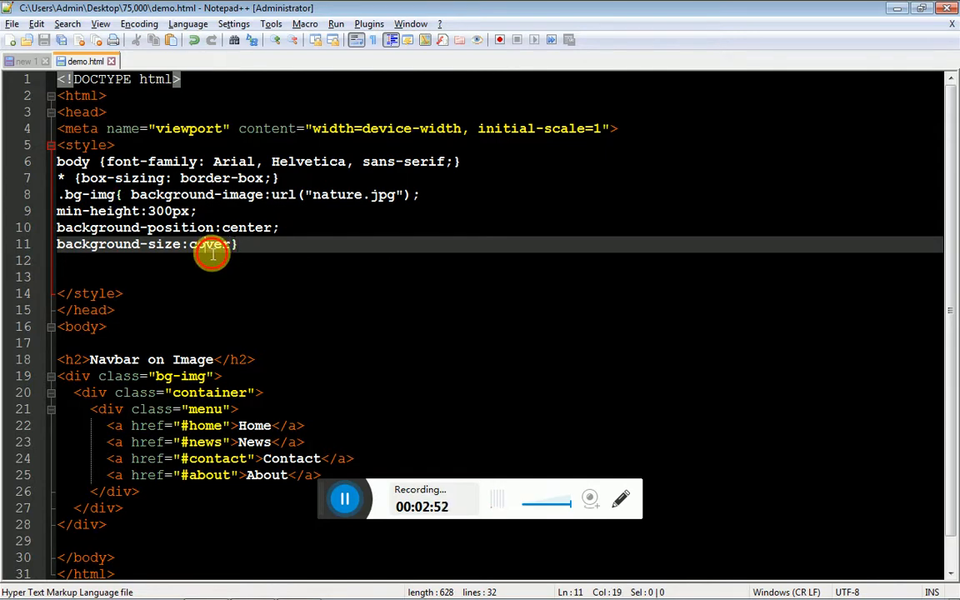
{"action": "double_click", "coordinate": [209, 244]}
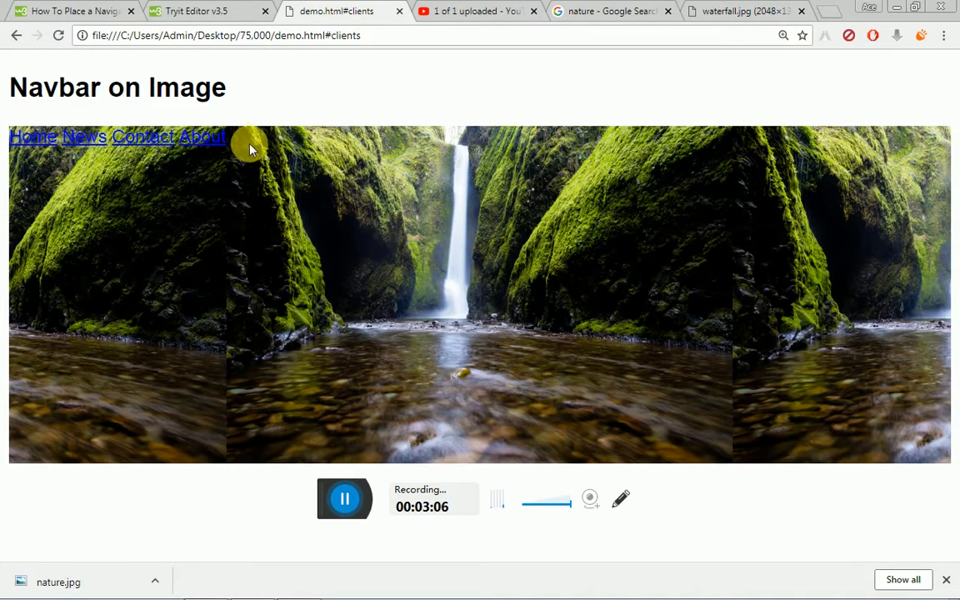
{"action": "mouse_move", "coordinate": [750, 163]}
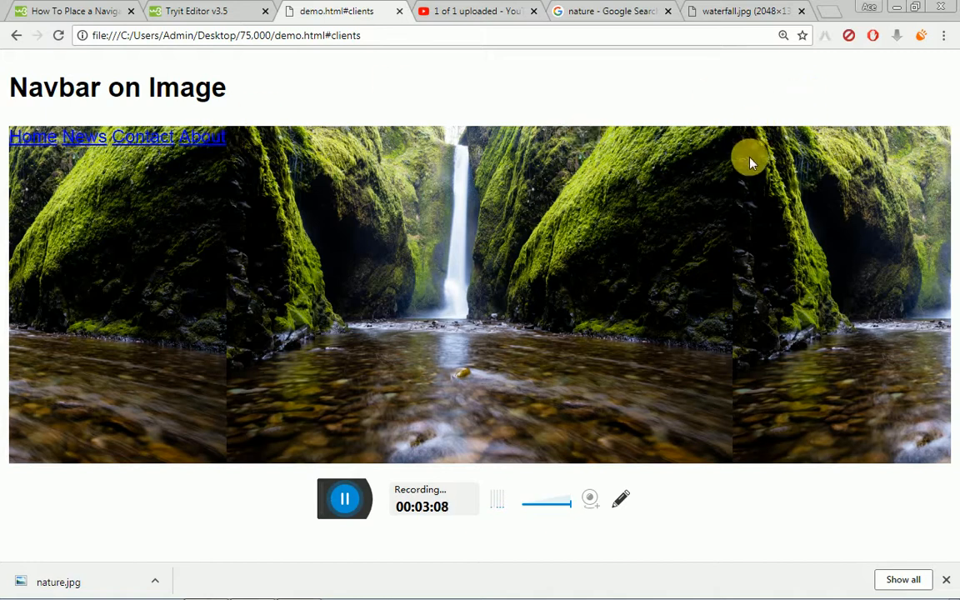
{"action": "mouse_move", "coordinate": [58, 257]}
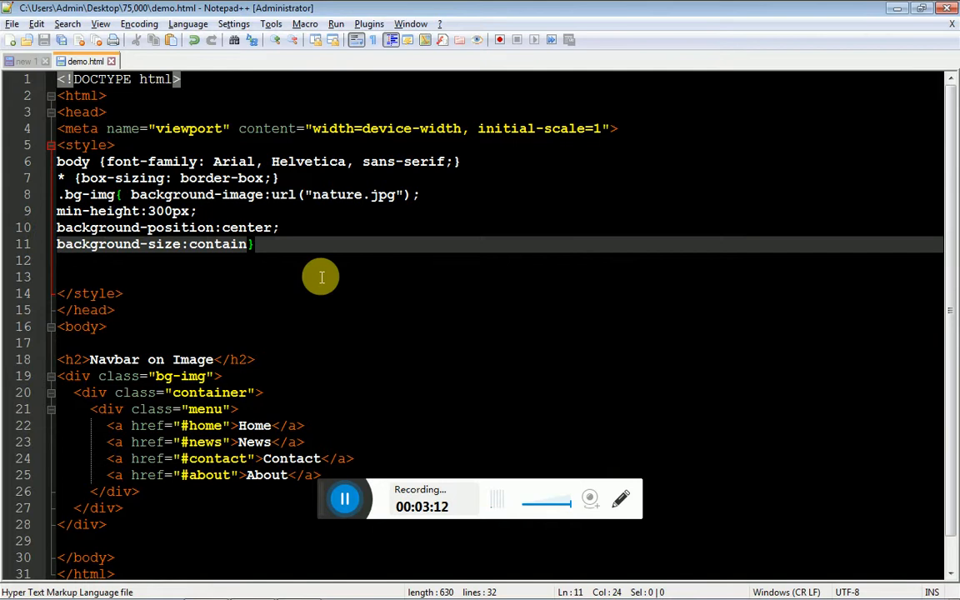
Add background-repeat:no-repeat to .bg-img and change background-size from contain to cover.
{"action": "type", "text": "background}"}
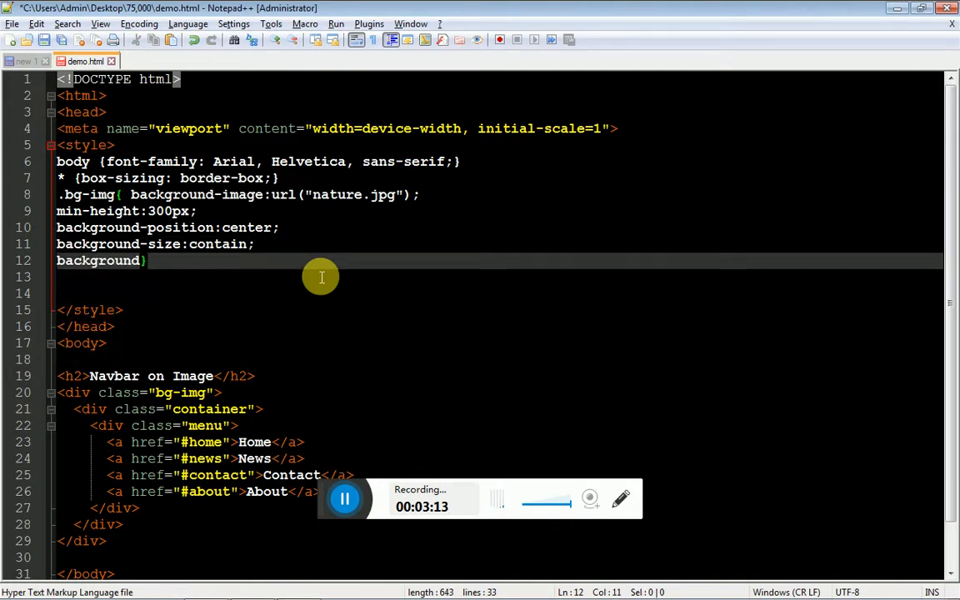
{"action": "type", "text": "-repea"}
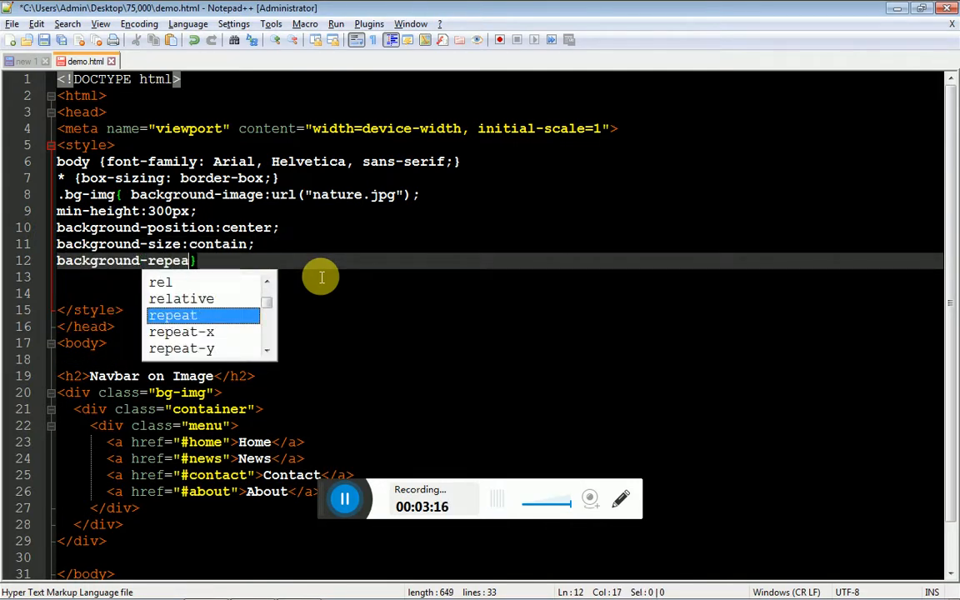
{"action": "type", "text": "t:no"}
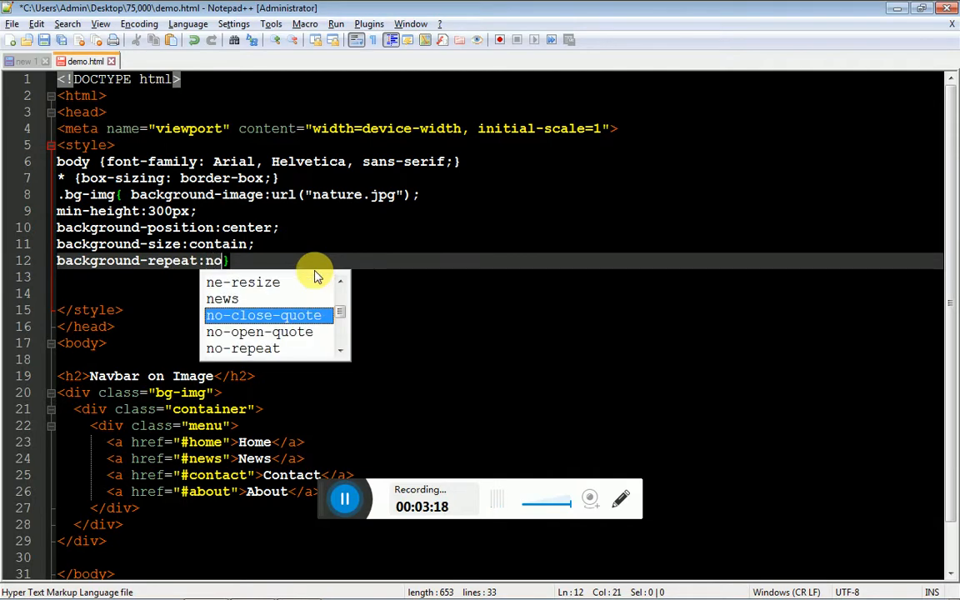
{"action": "type", "text": "-repeat"}
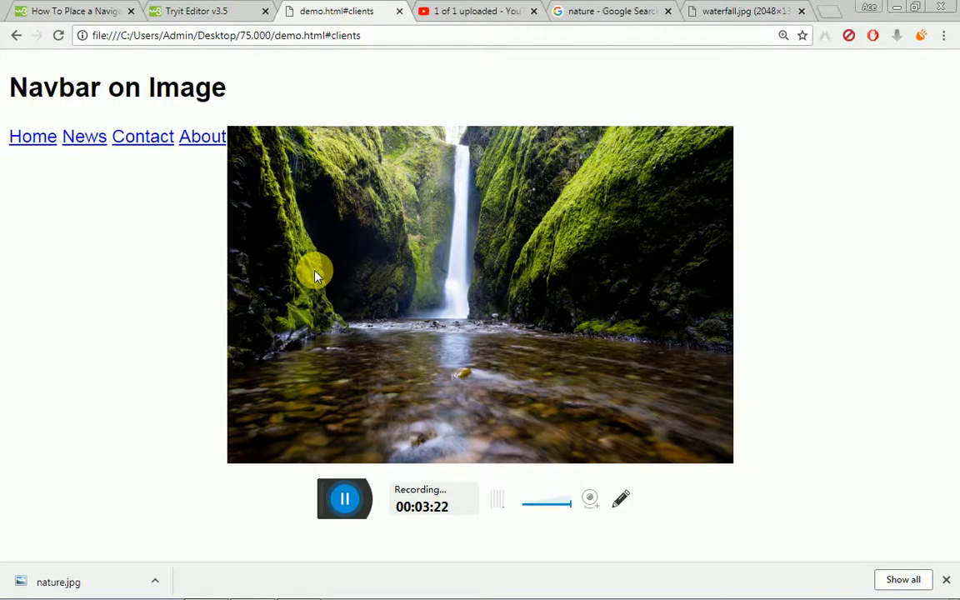
{"action": "mouse_move", "coordinate": [424, 348]}
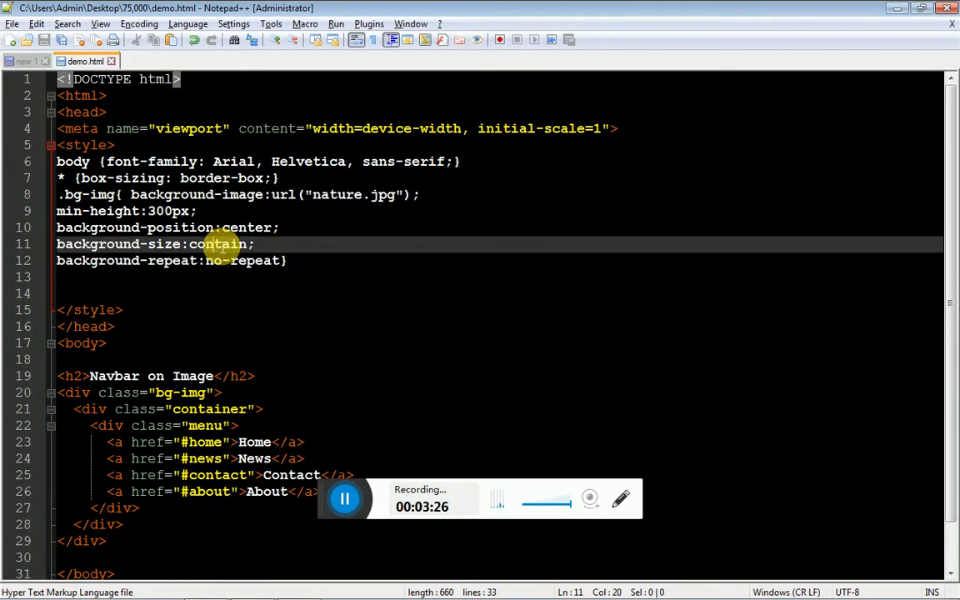
{"action": "type", "text": "cover"}
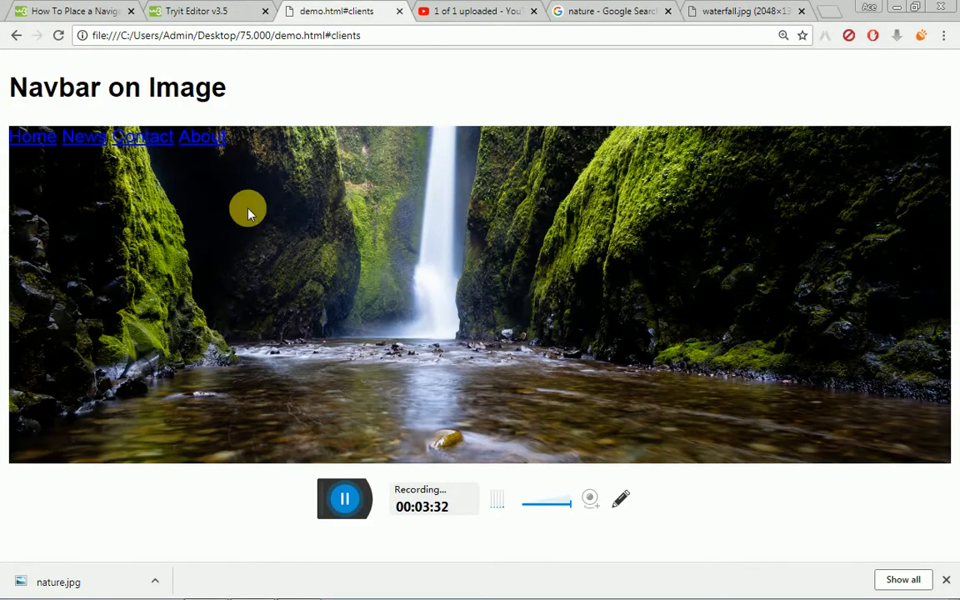
{"action": "mouse_move", "coordinate": [261, 277]}
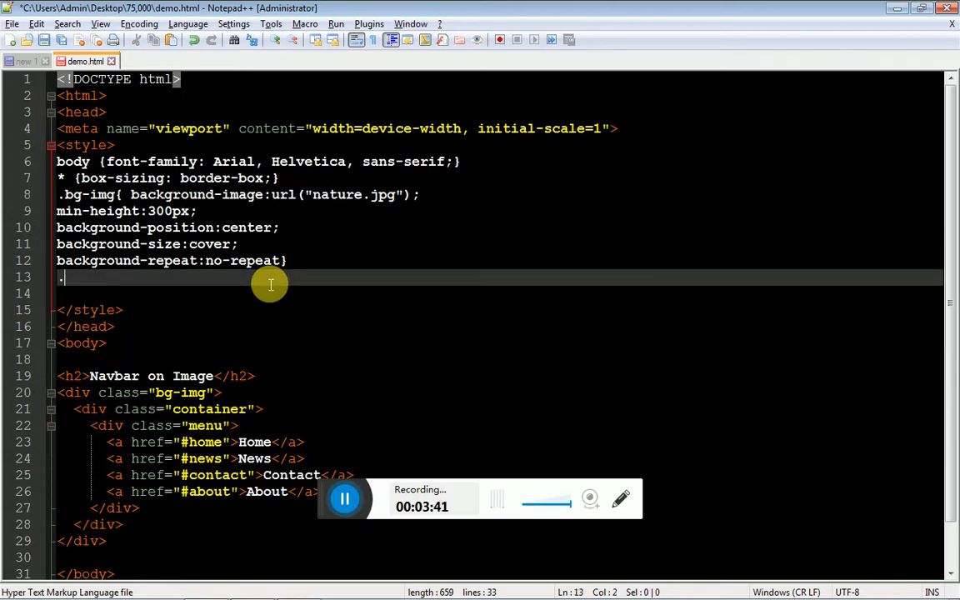
Add a .container{} rule below .bg-img and start typing its position property.
{"action": "type", "text": ".container{}"}
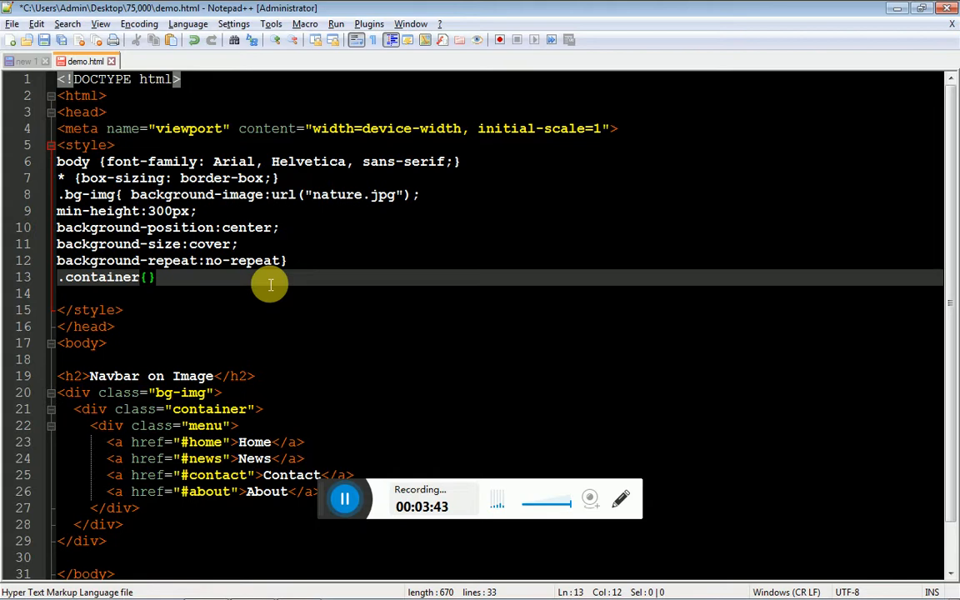
{"action": "type", "text": "posito"}
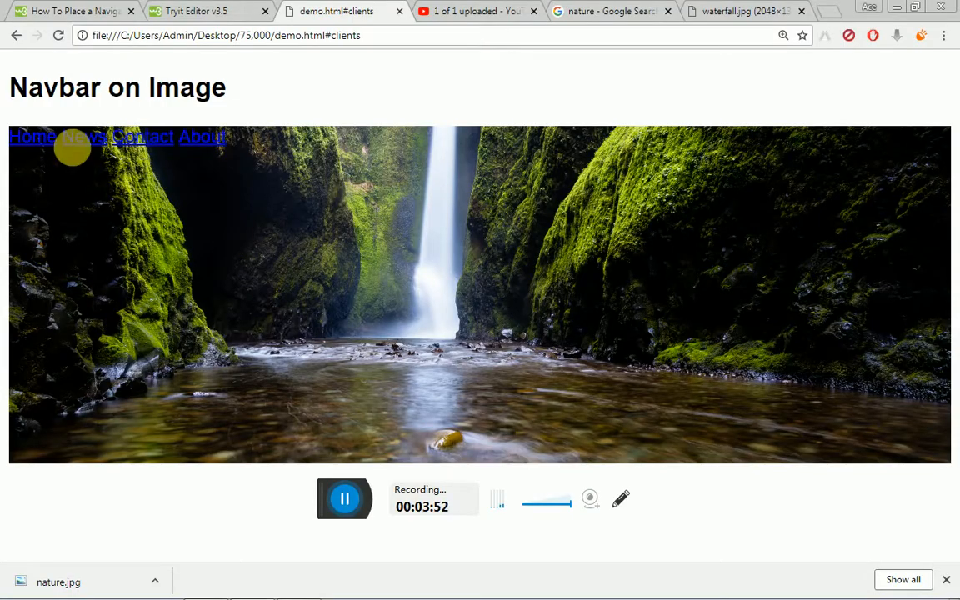
{"action": "mouse_move", "coordinate": [117, 143]}
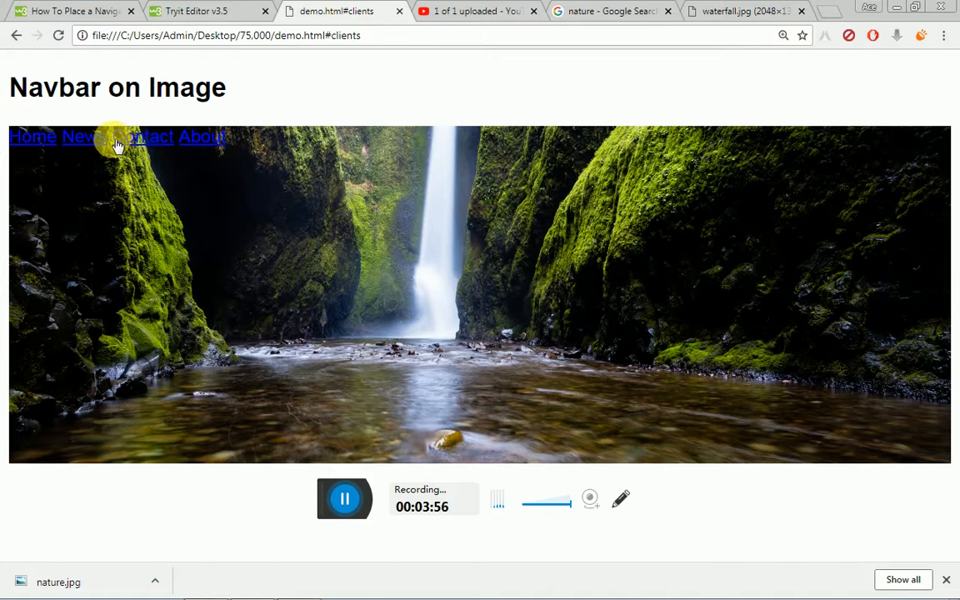
{"action": "mouse_move", "coordinate": [107, 124]}
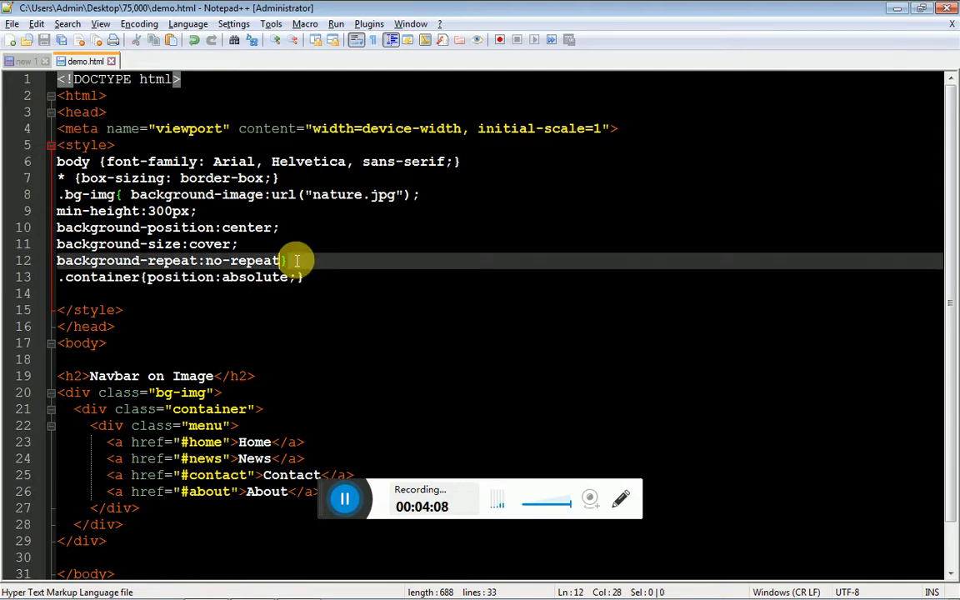
Set position:relative on the .bg-img rule.
{"action": "type", "text": "positio"}
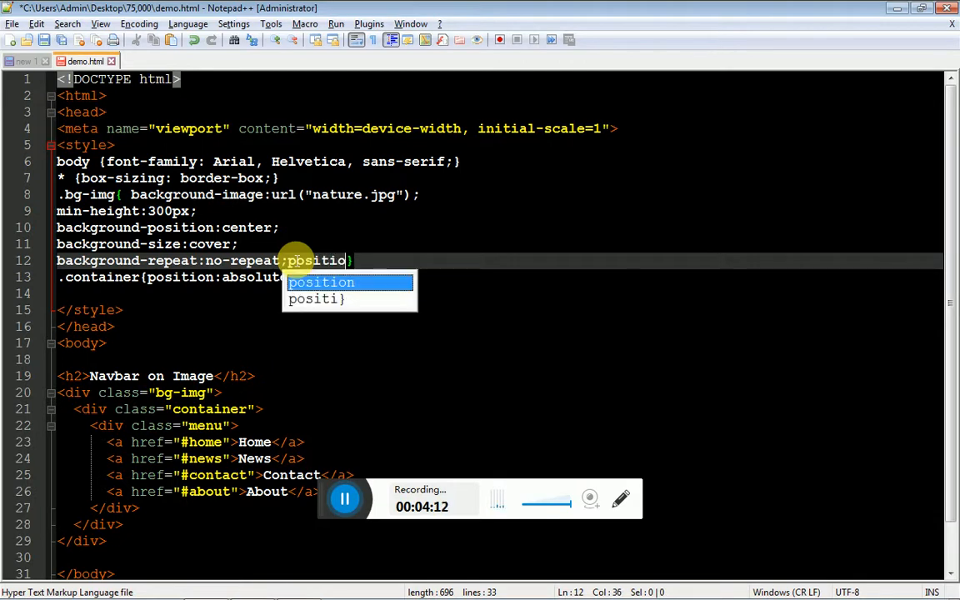
{"action": "type", "text": "n:relati"}
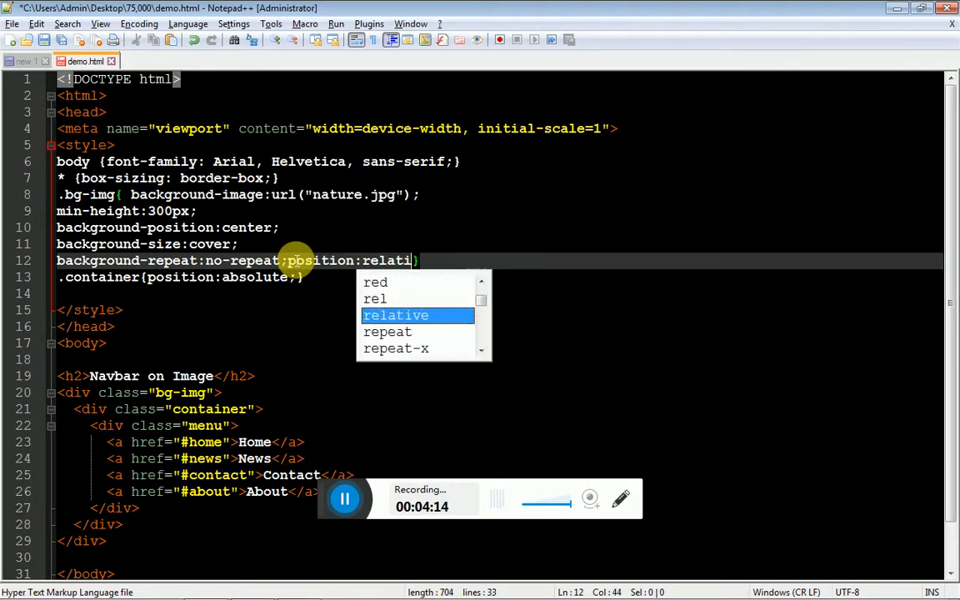
{"action": "key", "text": "Enter"}
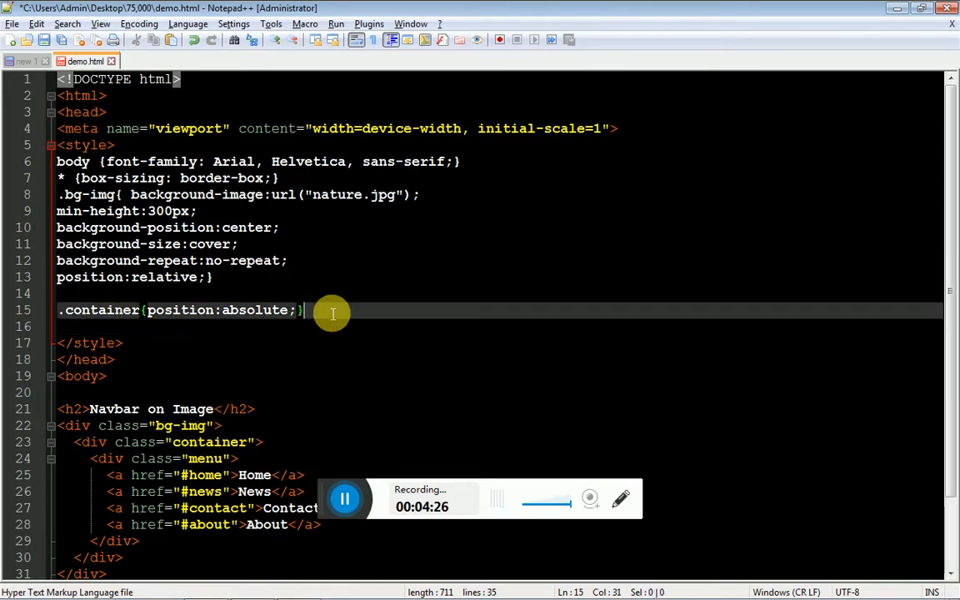
Add top:40px after position:absolute in the .container rule.
{"action": "type", "text": "wi"}
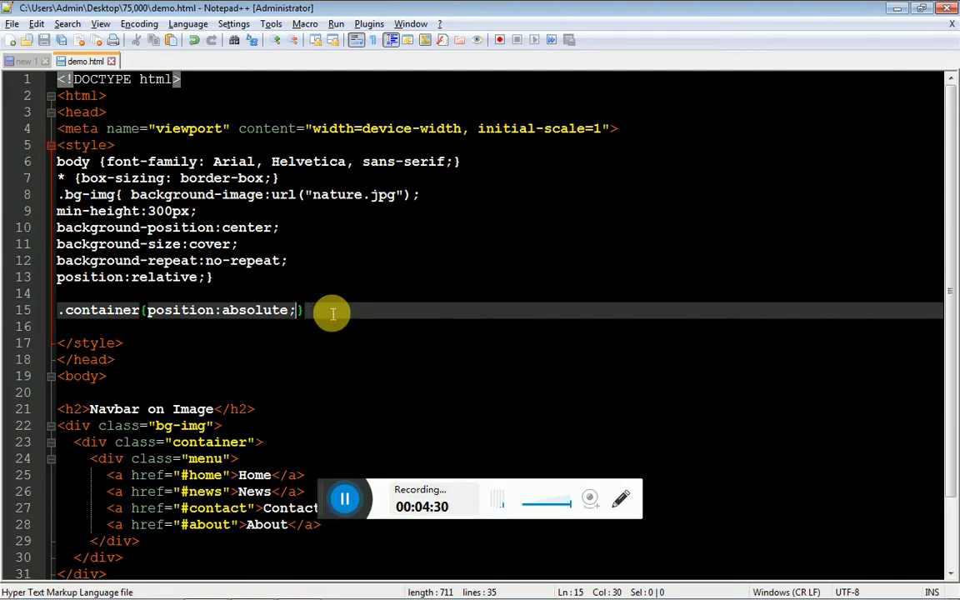
{"action": "left_click", "coordinate": [234, 24]}
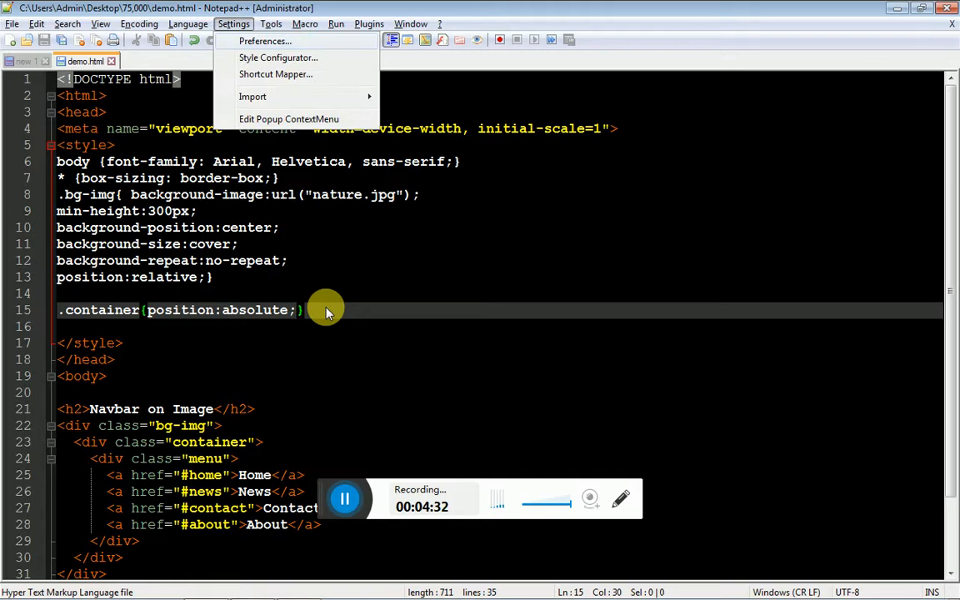
{"action": "left_click", "coordinate": [331, 312]}
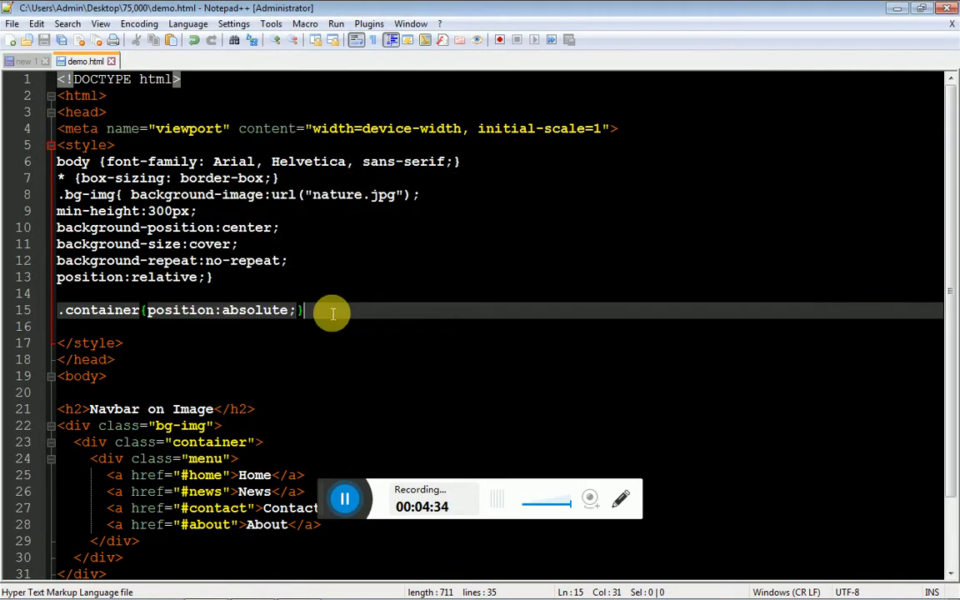
{"action": "type", "text": "top:1"}
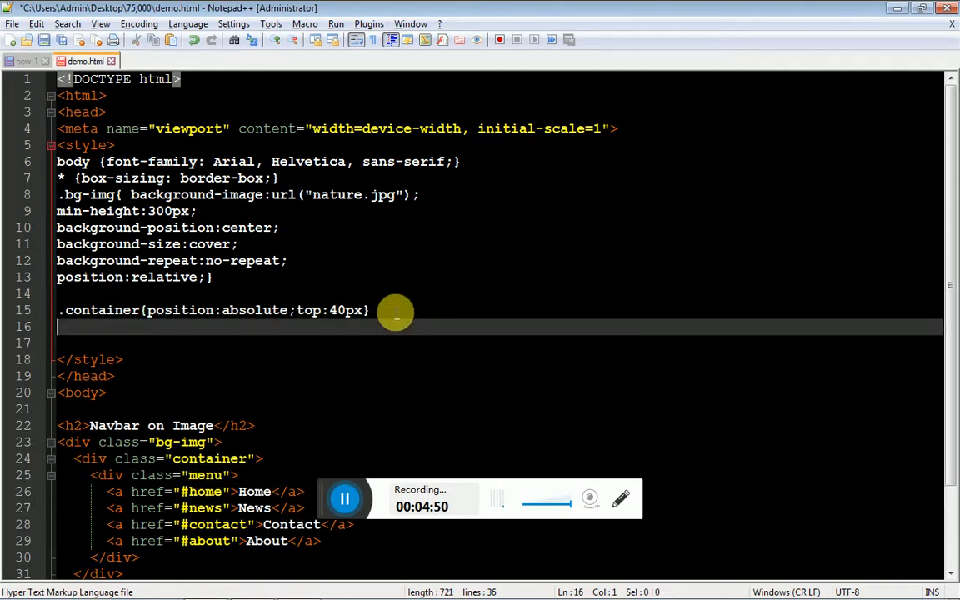
Give .menu a black background and make .menu a links white, padded, and floated left.
{"action": "type", "text": ".menu{background:black;"}
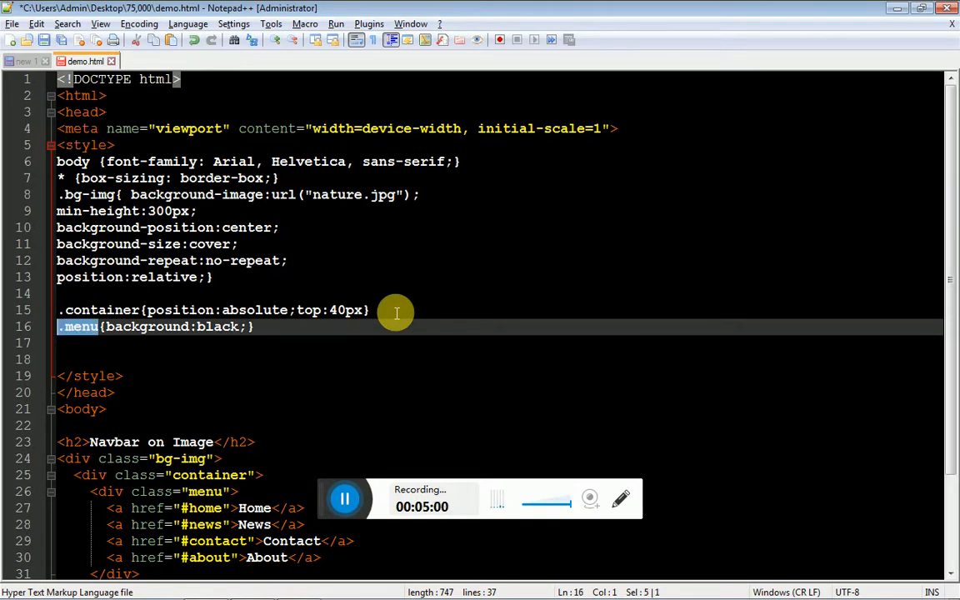
{"action": "type", "text": ".menu a {"}
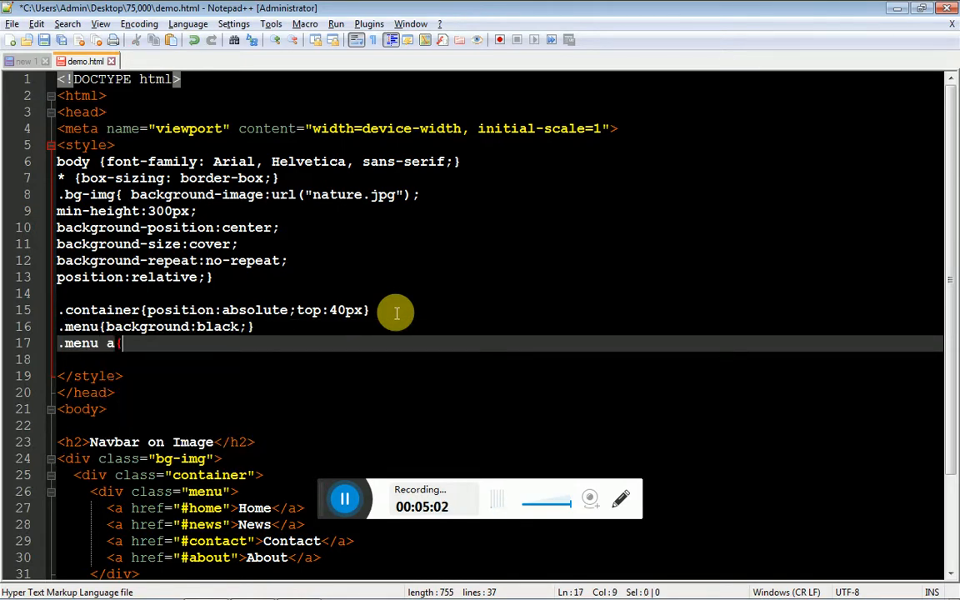
{"action": "type", "text": "{color:"}
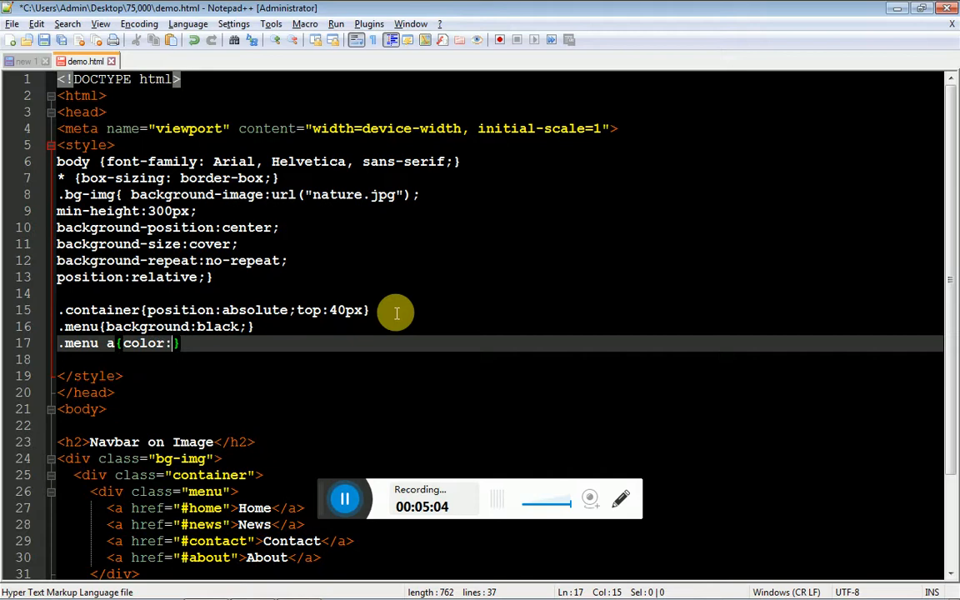
{"action": "type", "text": "who"}
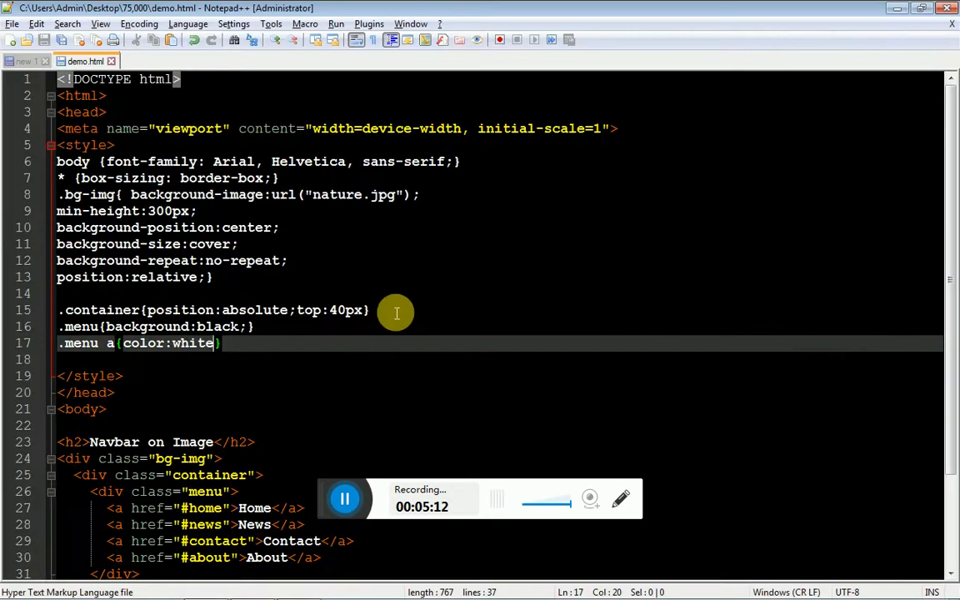
{"action": "type", "text": ";padding"}
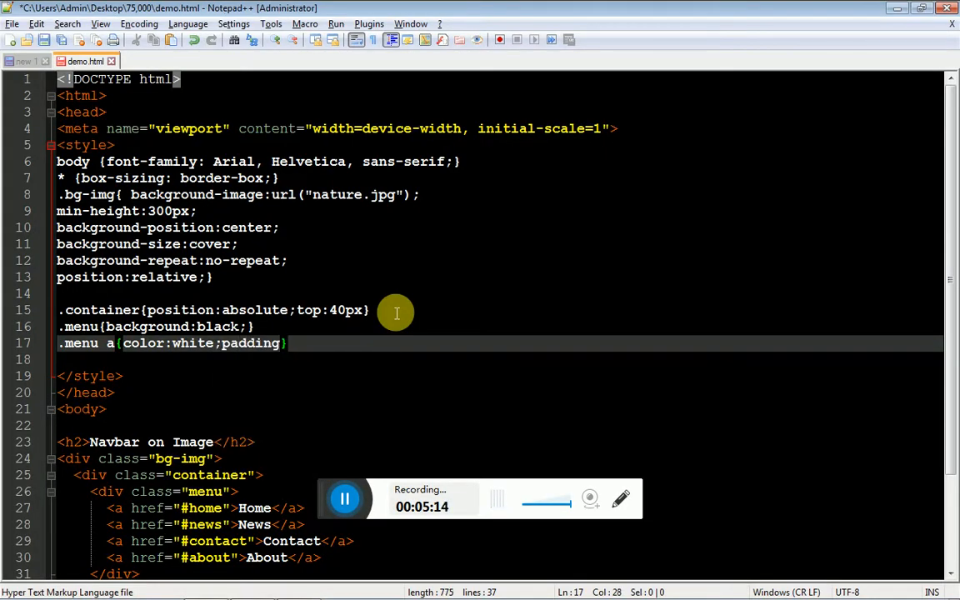
{"action": "type", "text": "1"}
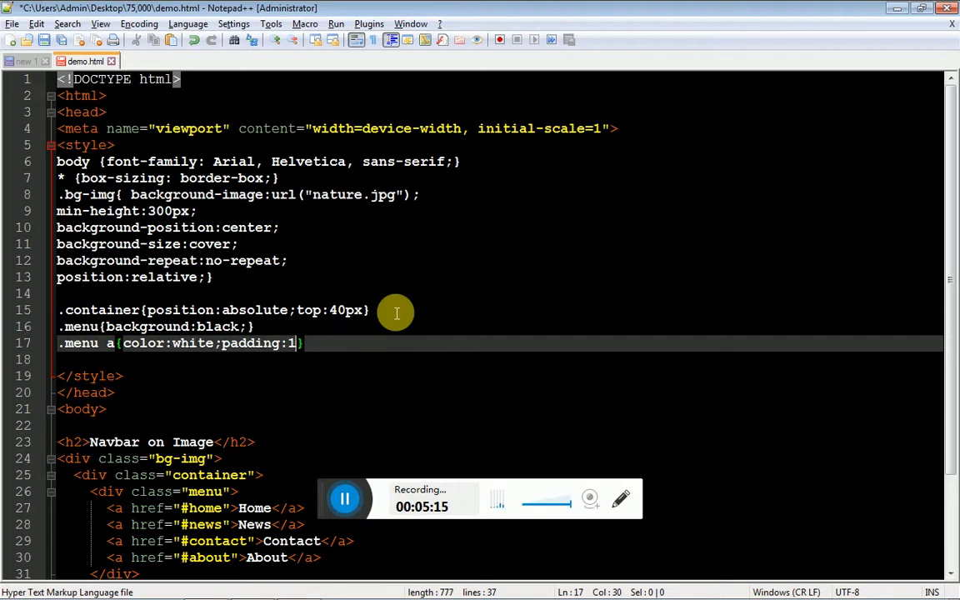
{"action": "type", "text": "0x"}
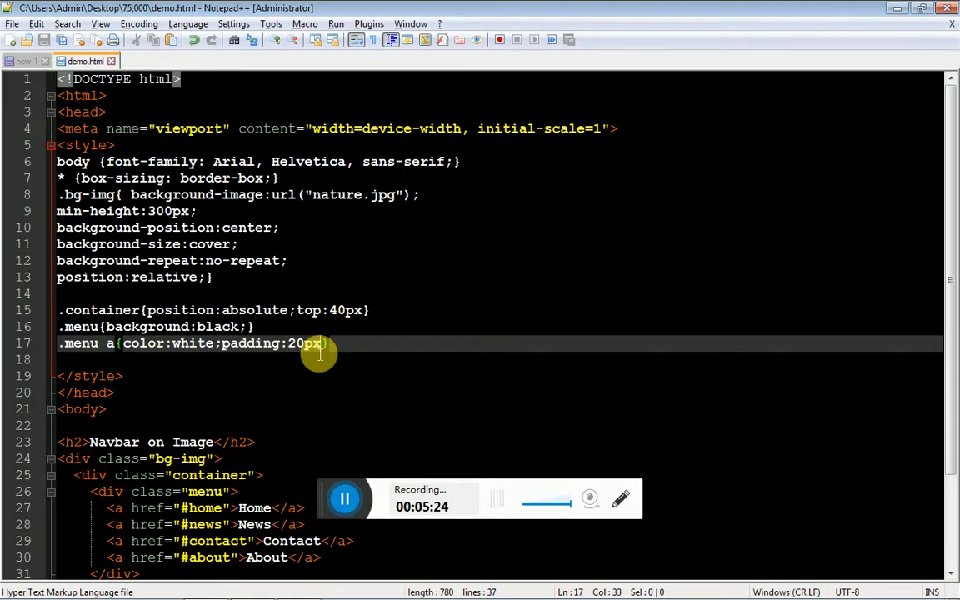
{"action": "type", "text": "float:left"}
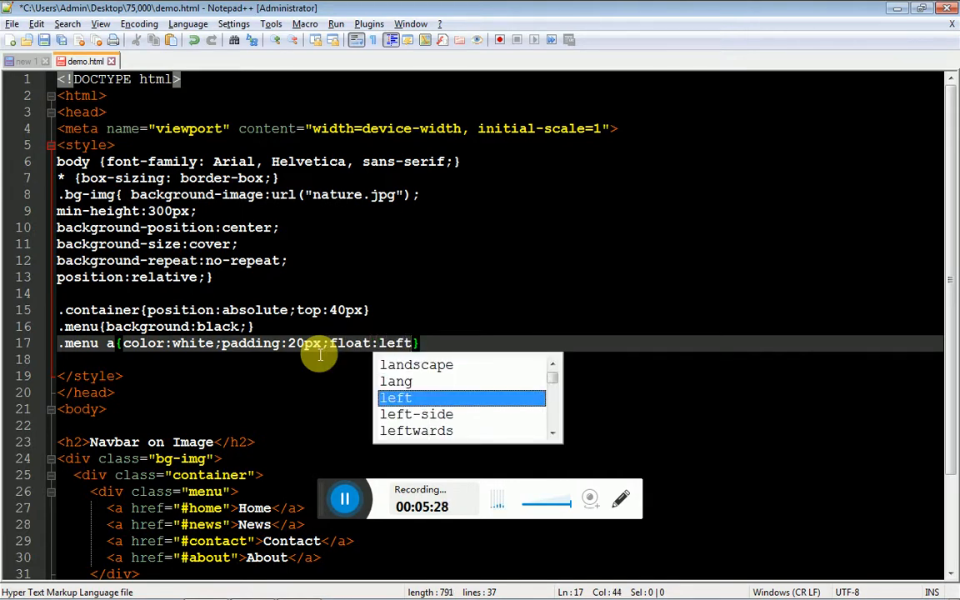
Add overflow:hidden to .menu and text-decoration:none to .menu a.
{"action": "type", "text": "overflow"}
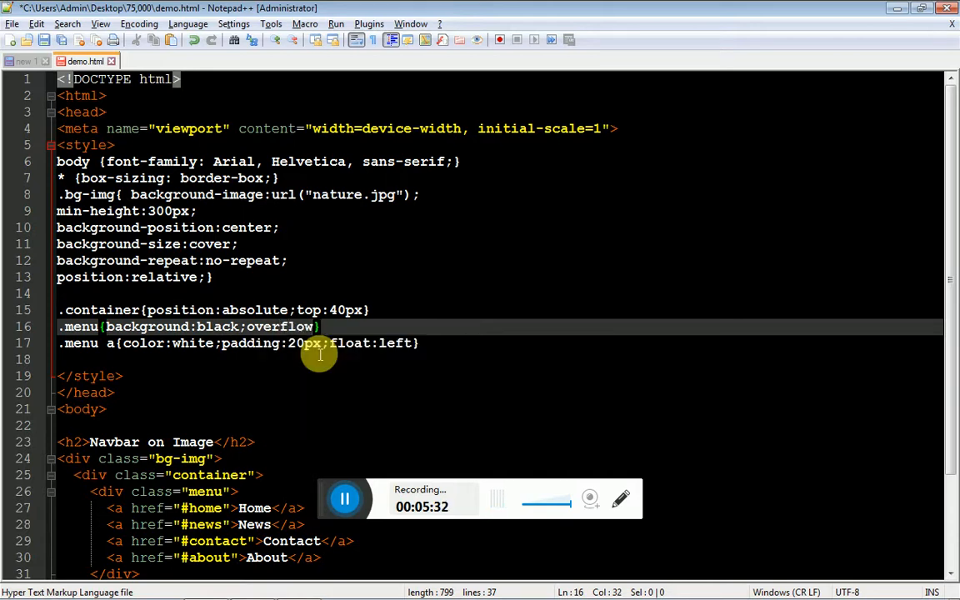
{"action": "type", "text": "hidden"}
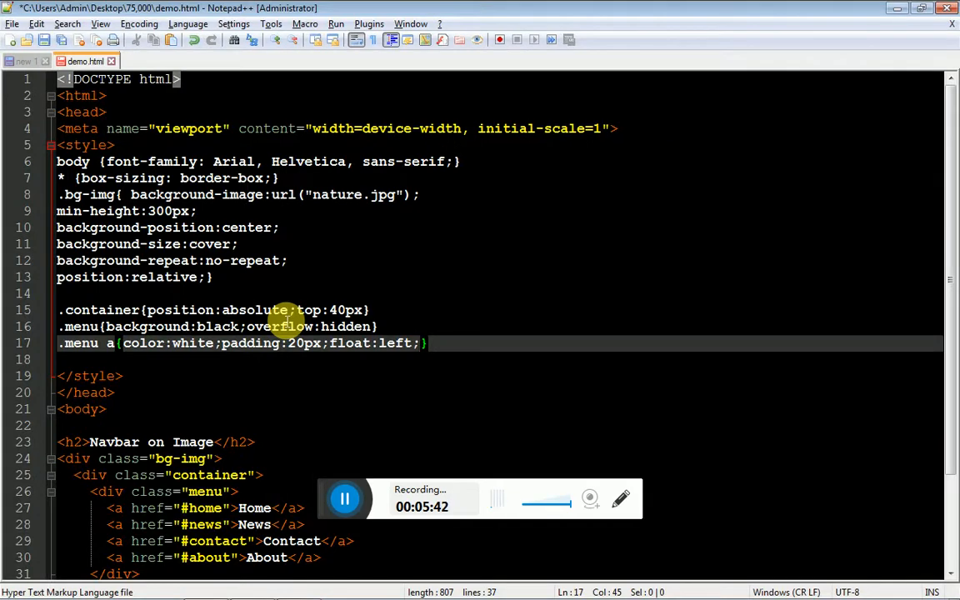
{"action": "type", "text": "text-decoration:none"}
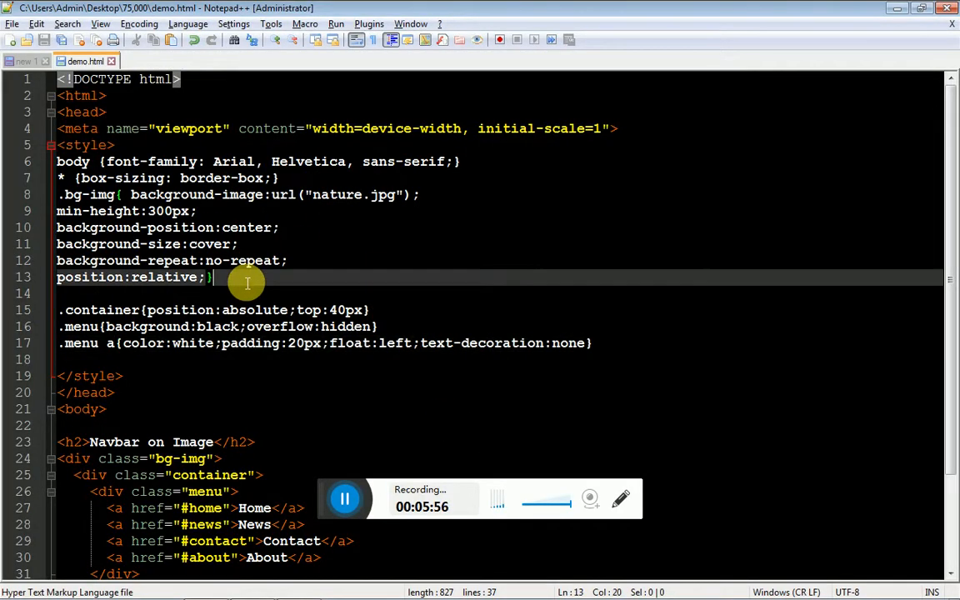
{"action": "type", "text": "opacity:0"}
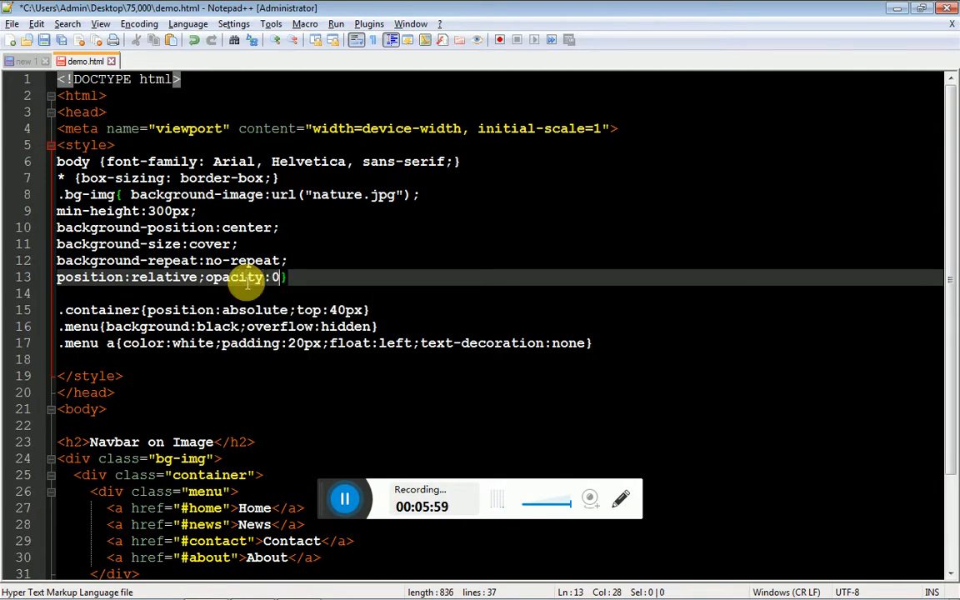
Give .bg-img opacity 0.9 and place .container 20px from the right.
{"action": "type", "text": "-8"}
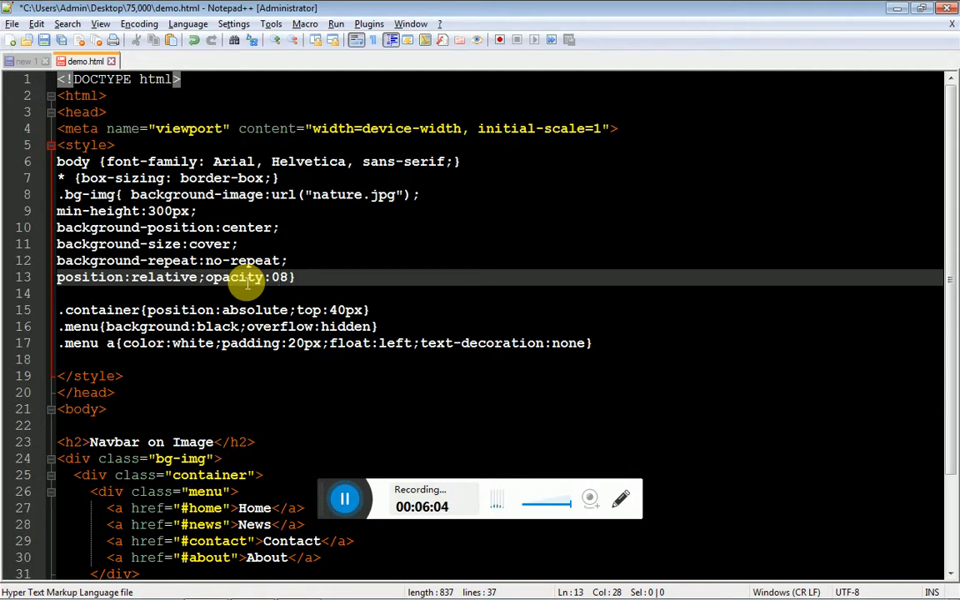
{"action": "type", "text": ".9;"}
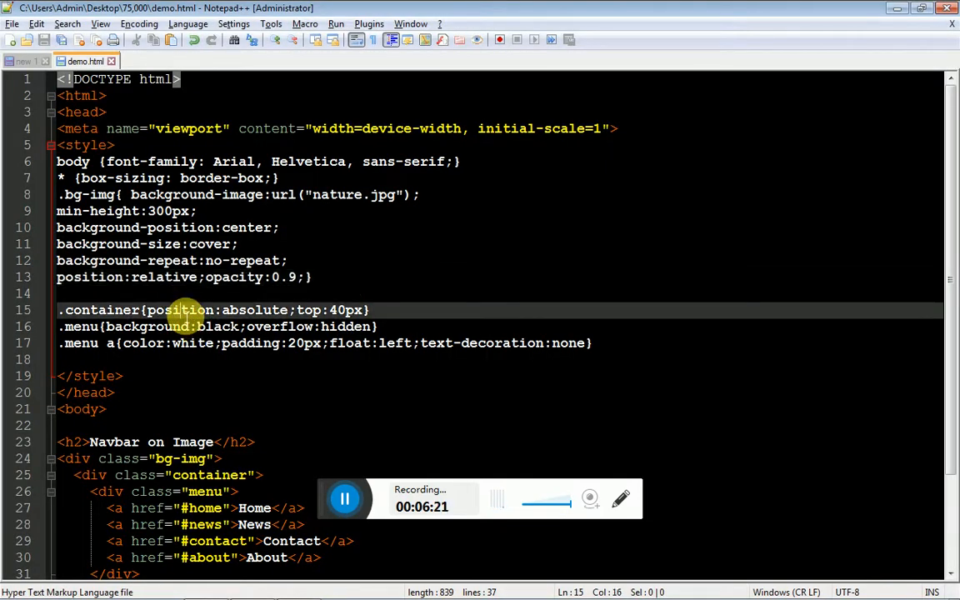
{"action": "double_click", "coordinate": [309, 309]}
{"action": "type", "text": ";right:20px"}
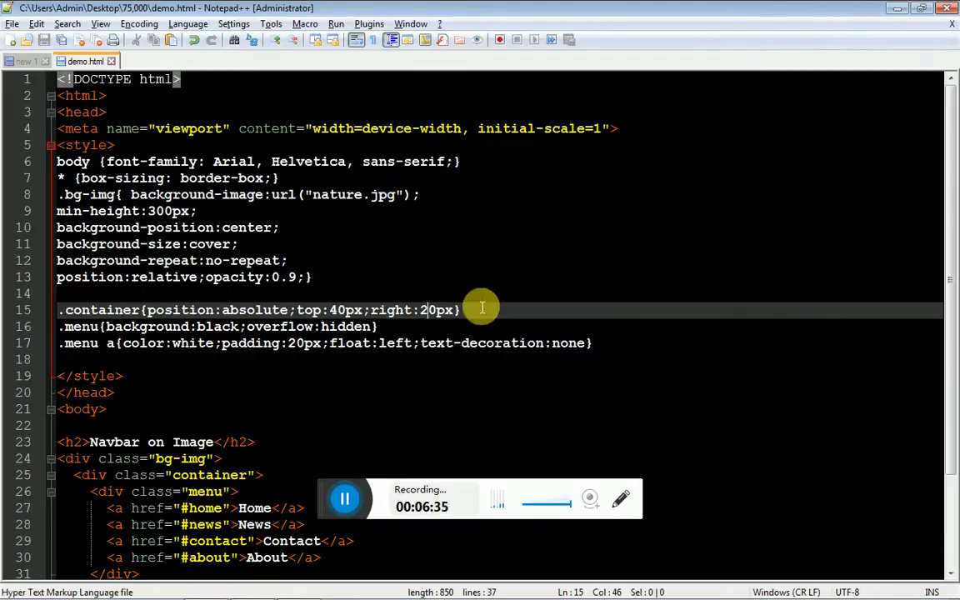
{"action": "left_click", "coordinate": [109, 342]}
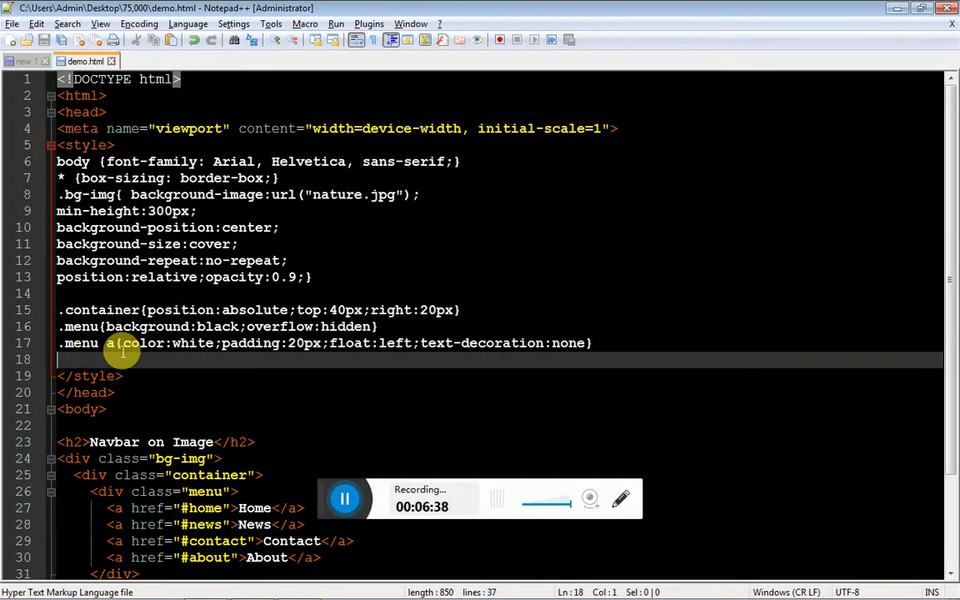
Add a .menu a:hover rule with red background and a 1s transition on .menu a.
{"action": "type", "text": ".menu a:hover"}
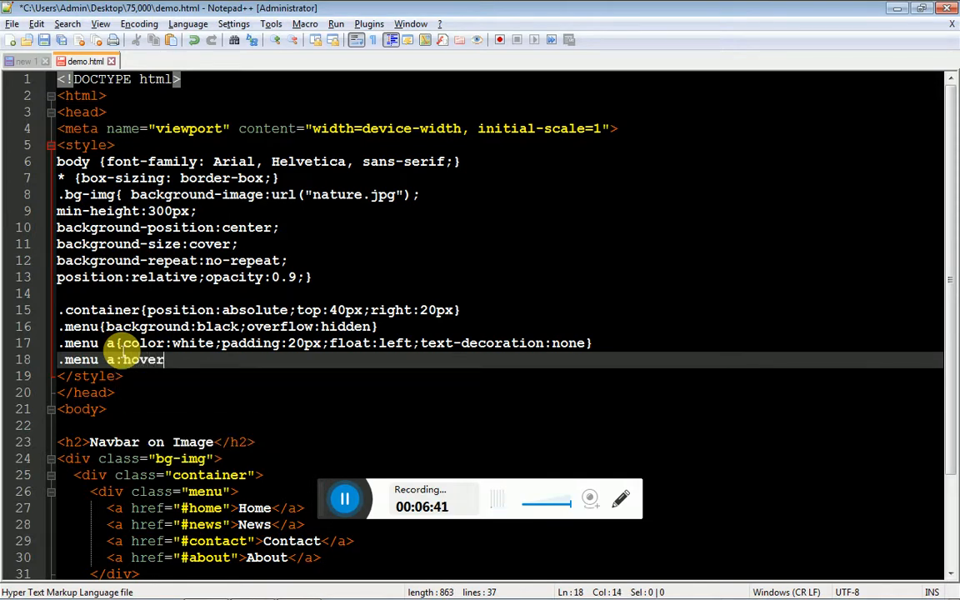
{"action": "type", "text": "{background:red;"}
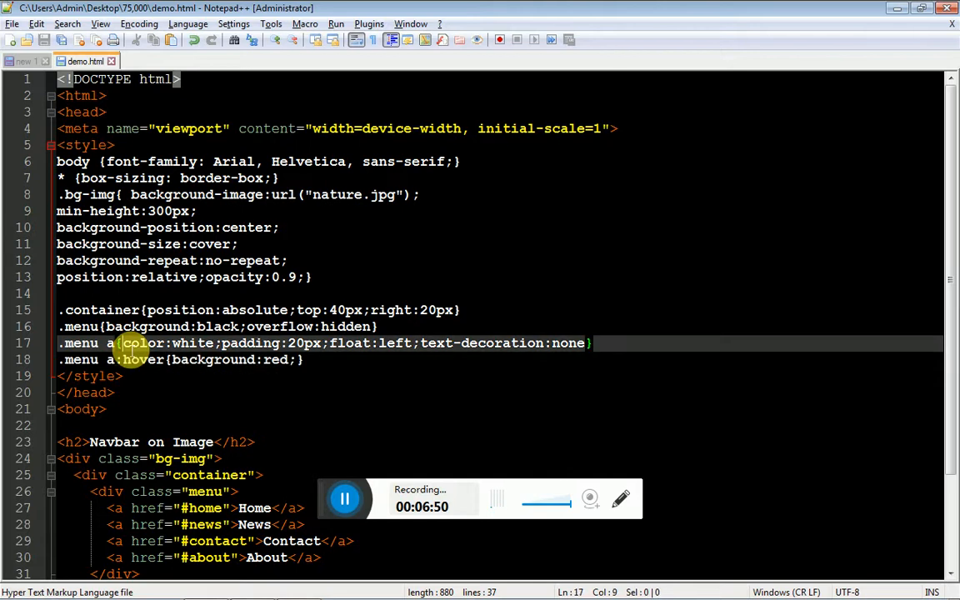
{"action": "type", "text": "transition:;"}
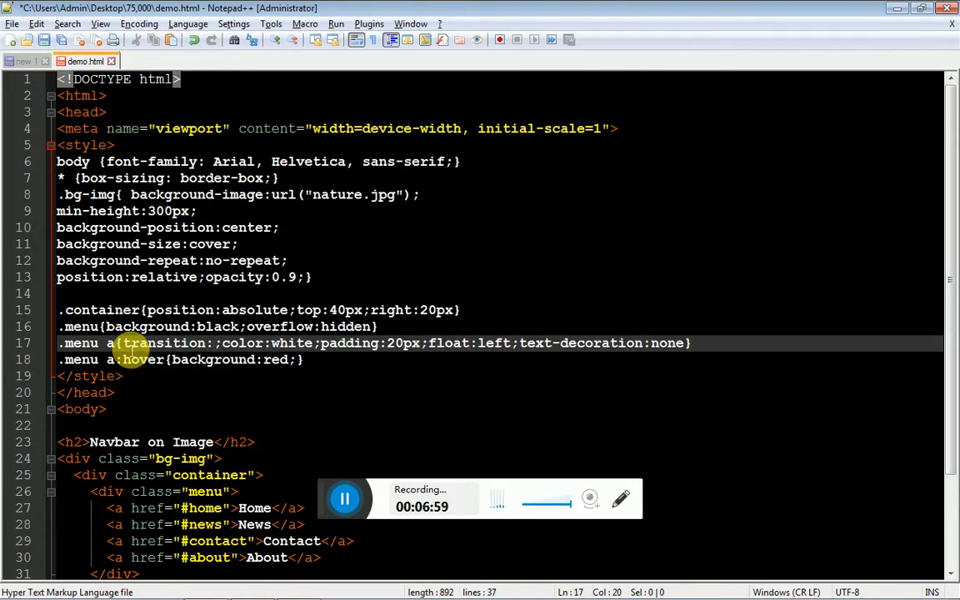
{"action": "type", "text": "1s"}
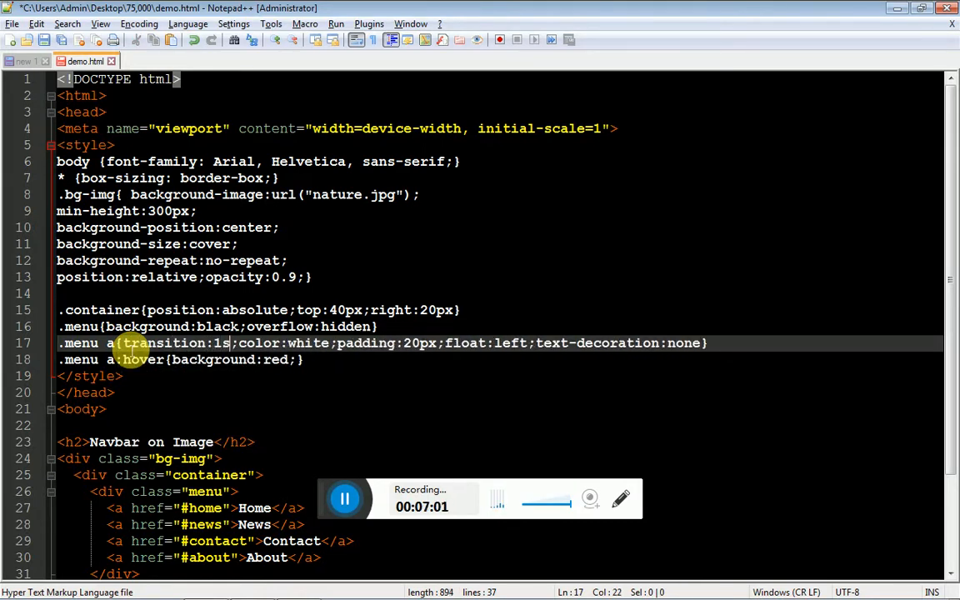
Reload demo.html in Chrome and hover the Home/News/Contact/About links to check the red hover.
{"action": "left_click", "coordinate": [333, 11]}
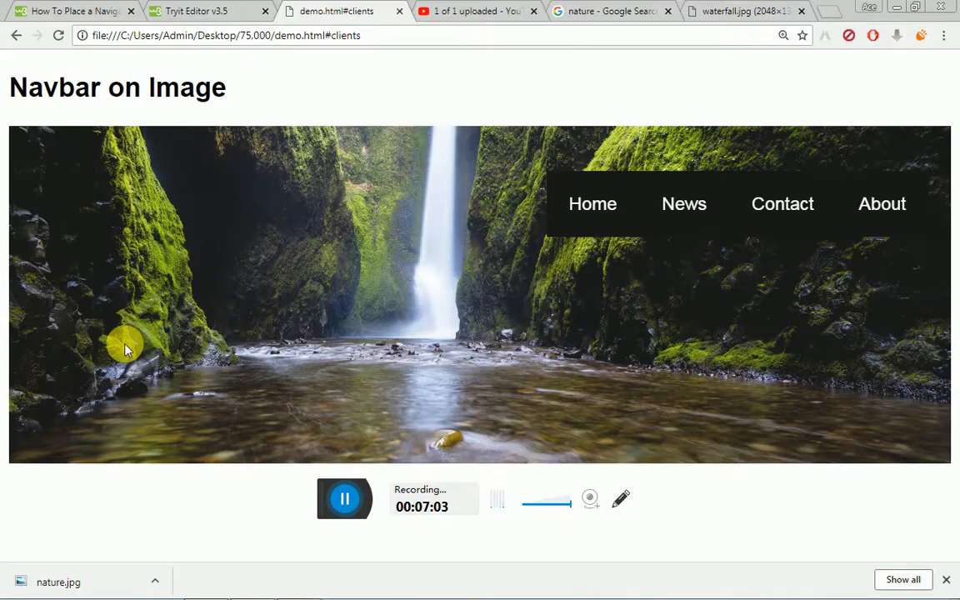
{"action": "mouse_move", "coordinate": [593, 203]}
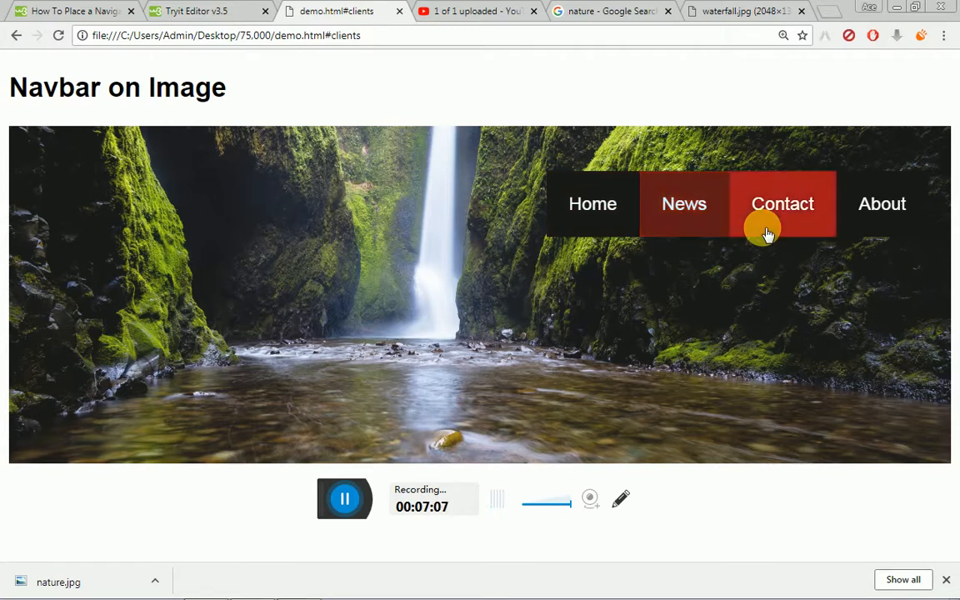
{"action": "mouse_move", "coordinate": [699, 235]}
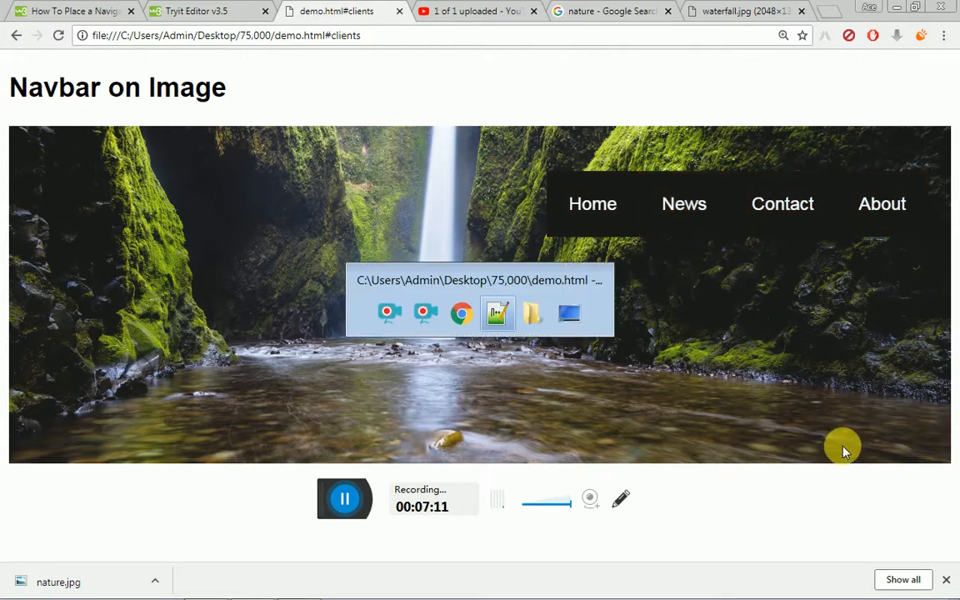
In the .container rule, replace the top offset with bottom.
{"action": "left_click", "coordinate": [498, 313]}
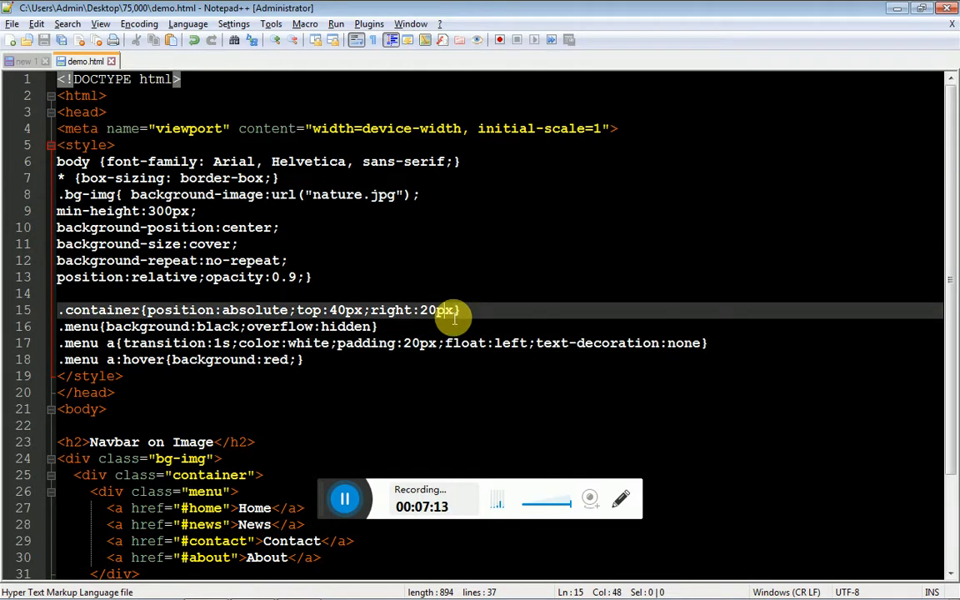
{"action": "type", "text": ";bottom:"}
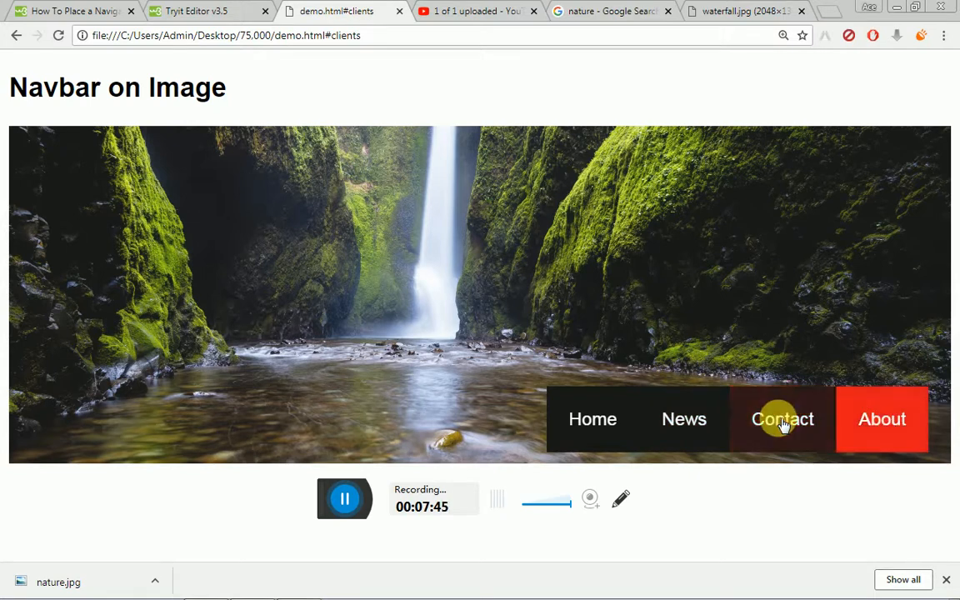
{"action": "mouse_move", "coordinate": [89, 354]}
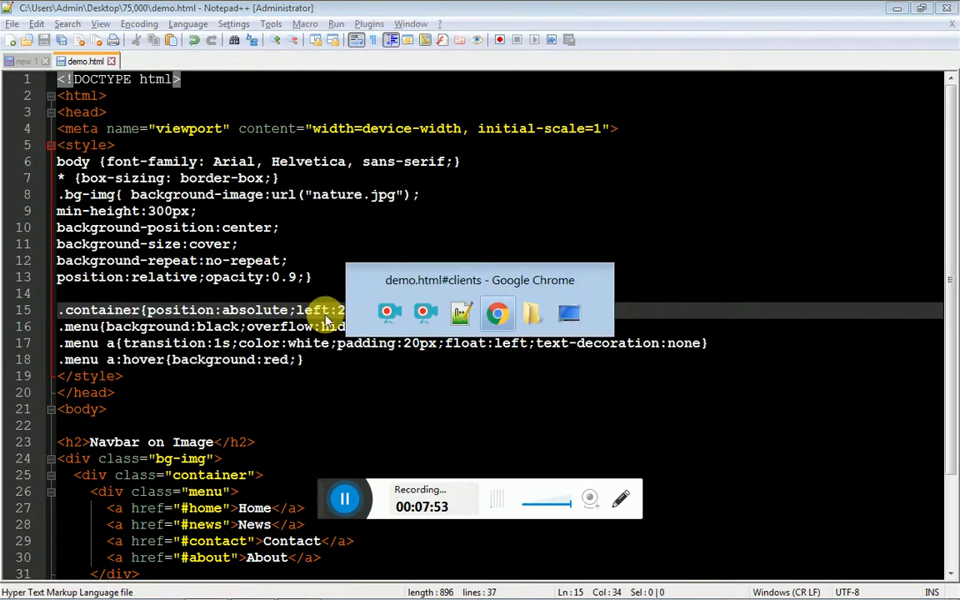
Delete bottom:10px from .container and preview the top-left navbar in Chrome.
{"action": "left_click", "coordinate": [498, 312]}
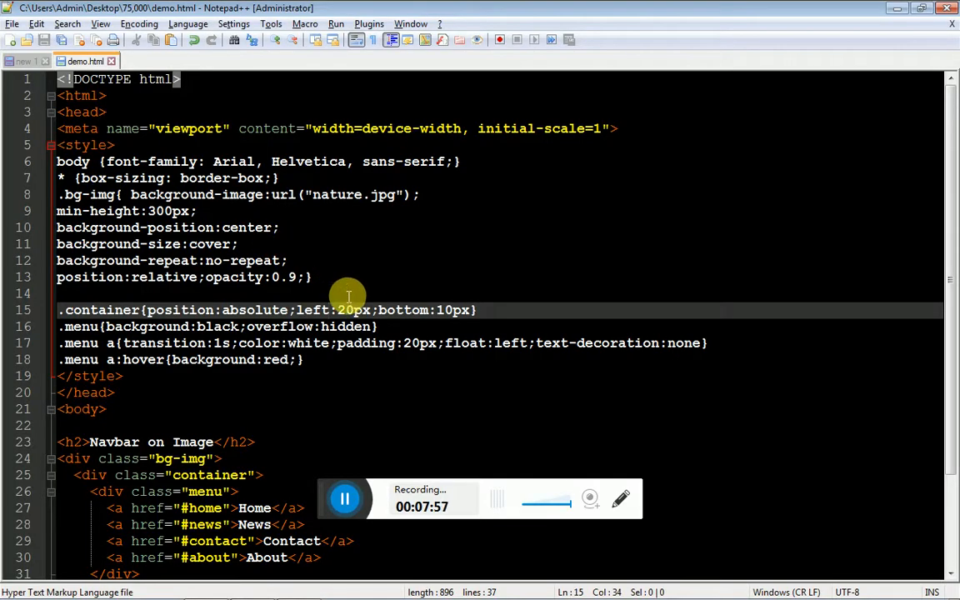
{"action": "double_click", "coordinate": [402, 309]}
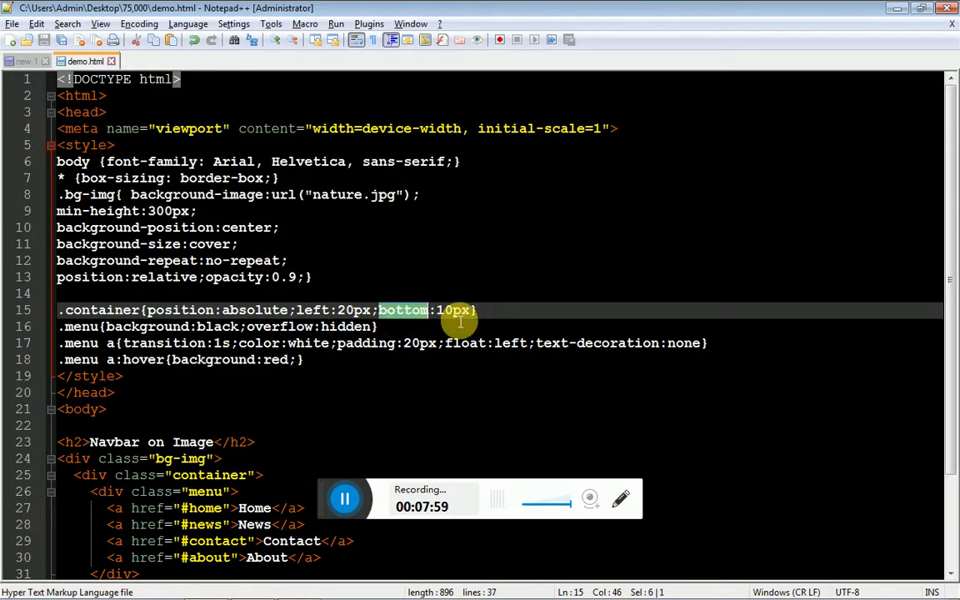
{"action": "key", "text": "Delete"}
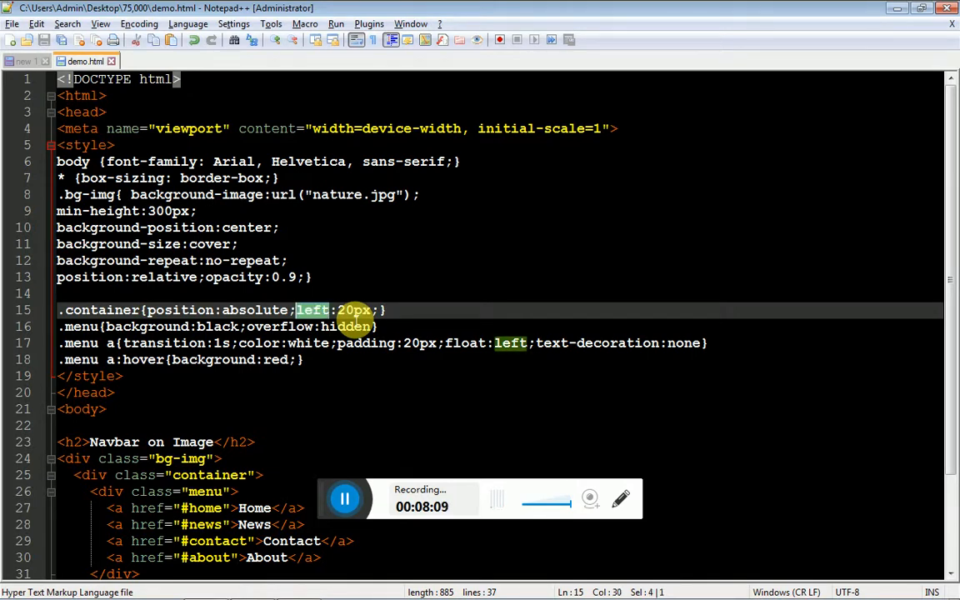
{"action": "type", "text": "backgr"}
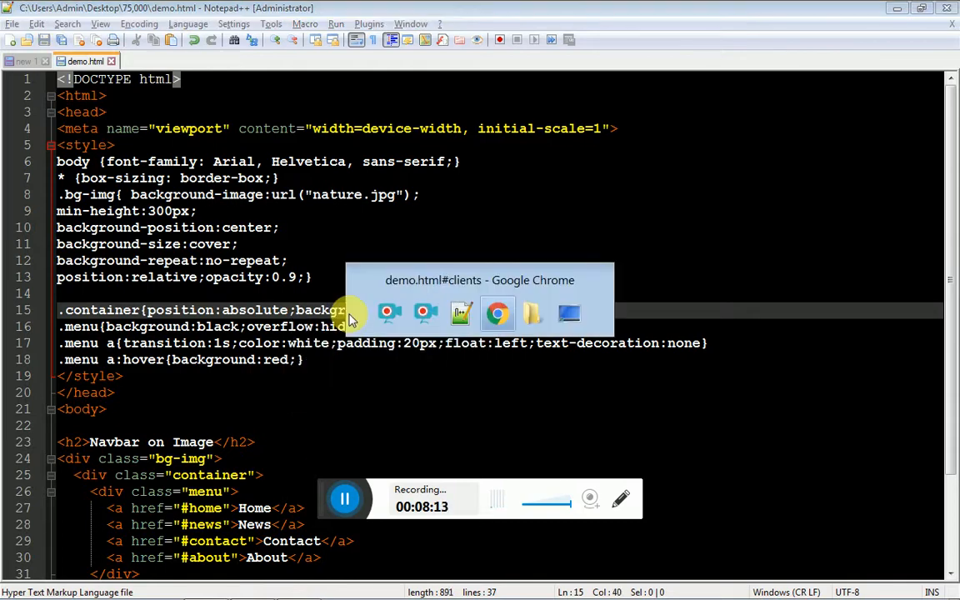
{"action": "left_click", "coordinate": [497, 312]}
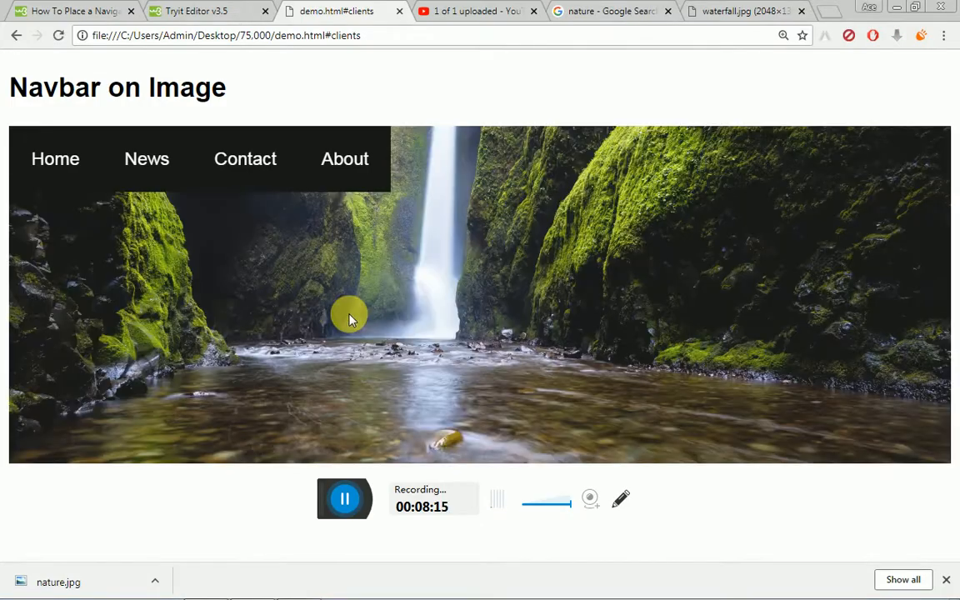
{"action": "mouse_move", "coordinate": [456, 265]}
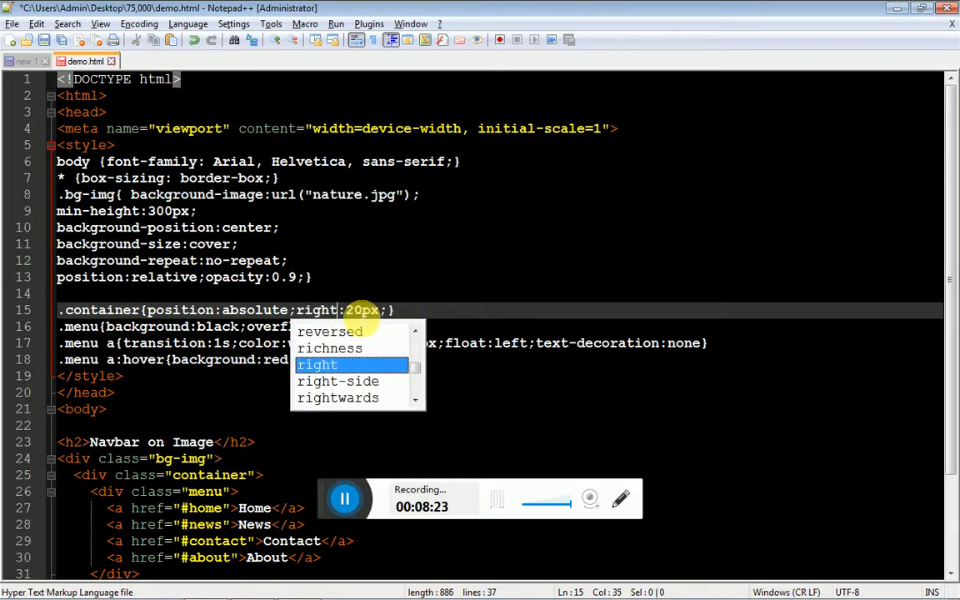
Add top:40 to .container alongside right 20px, then preview the upper-right navbar in Chrome.
{"action": "type", "text": ";top"}
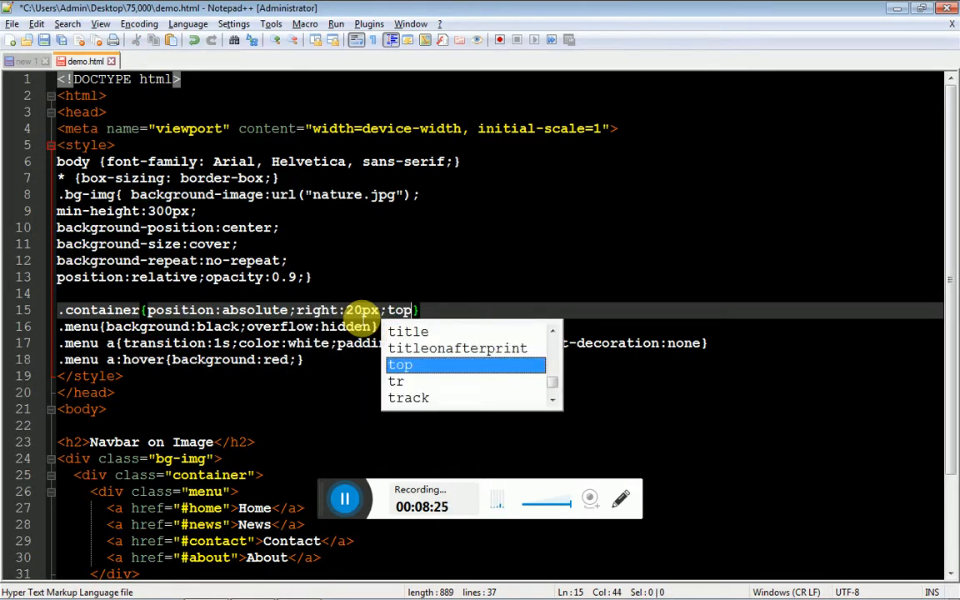
{"action": "type", "text": ":40"}
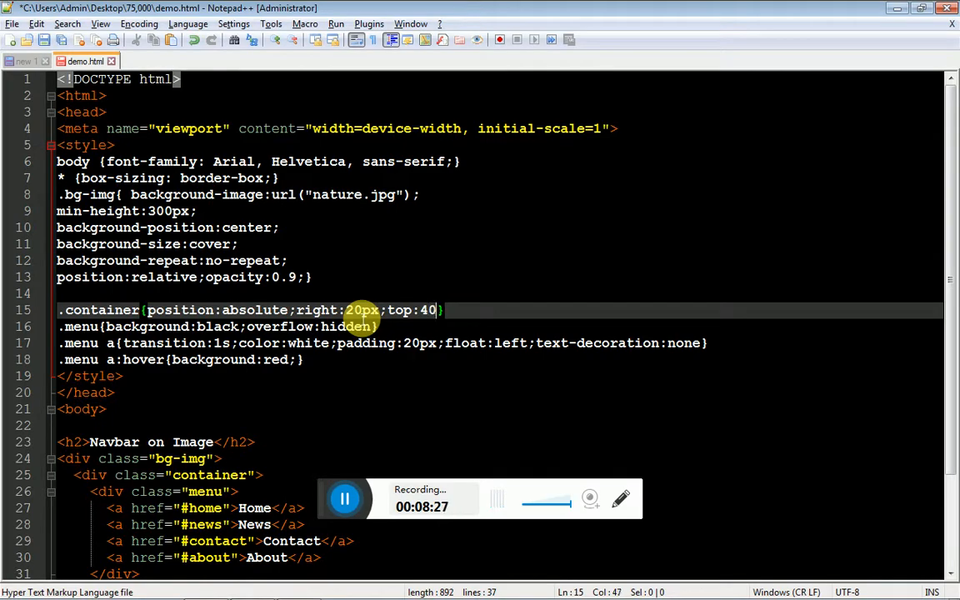
{"action": "left_click", "coordinate": [336, 11]}
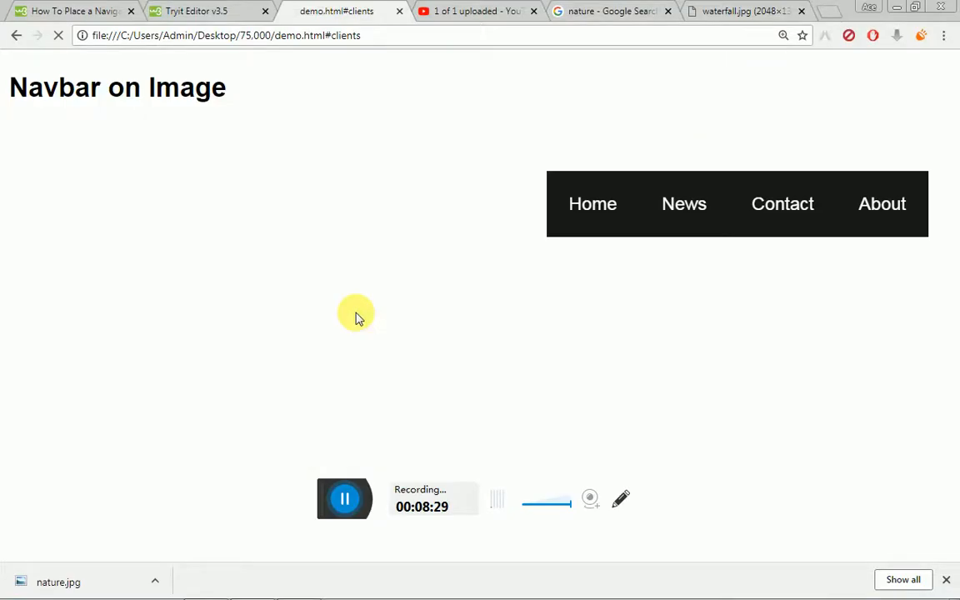